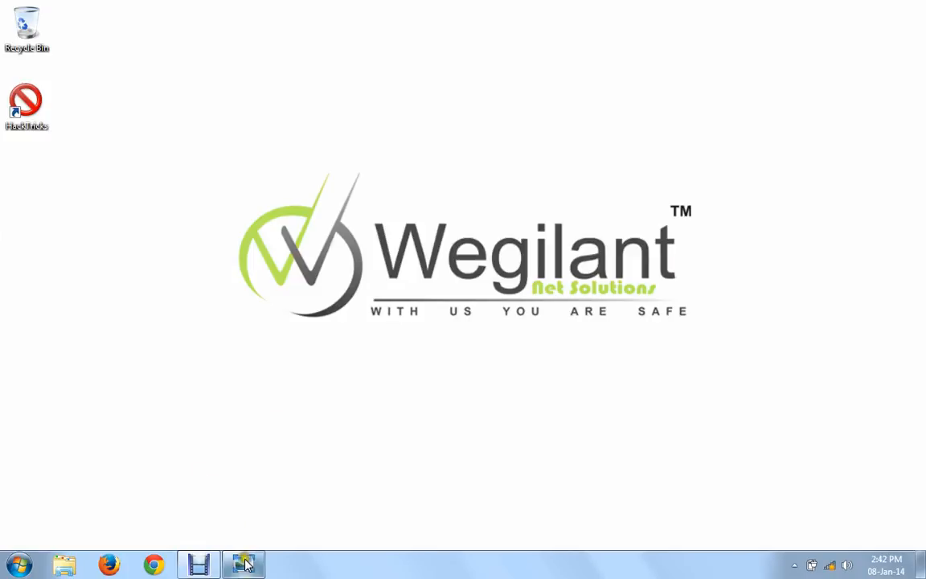
# Step: Launch the XAMPP Control Panel from the taskbar, with all modules still stopped
pyautogui.click(244, 563)
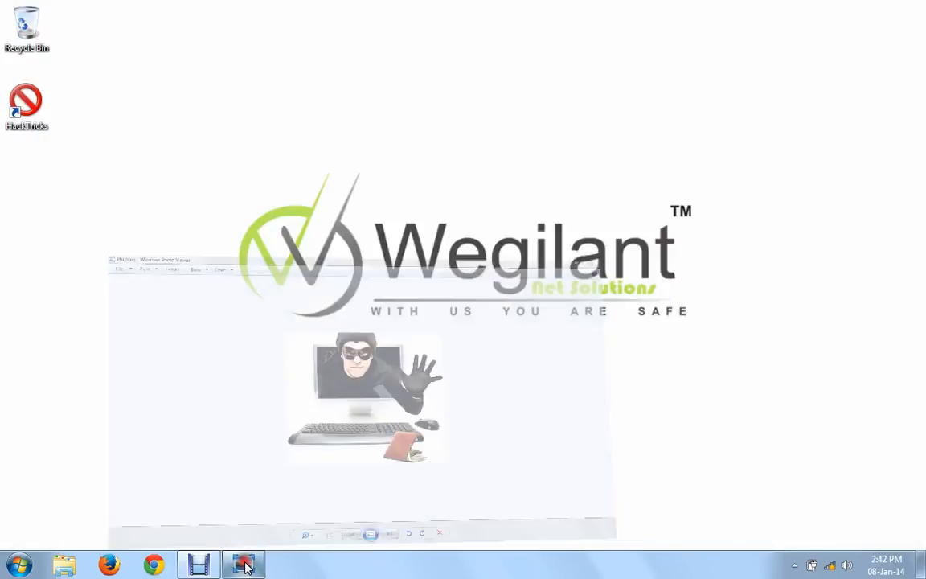
pyautogui.click(244, 563)
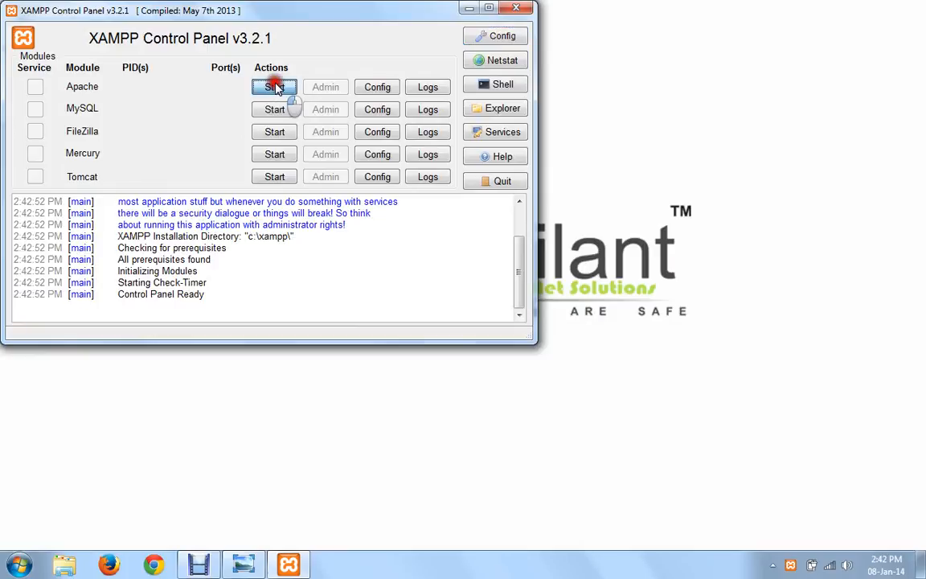
# Step: Start the Apache and MySQL modules, minimize XAMPP, and launch Chrome
pyautogui.click(274, 87)
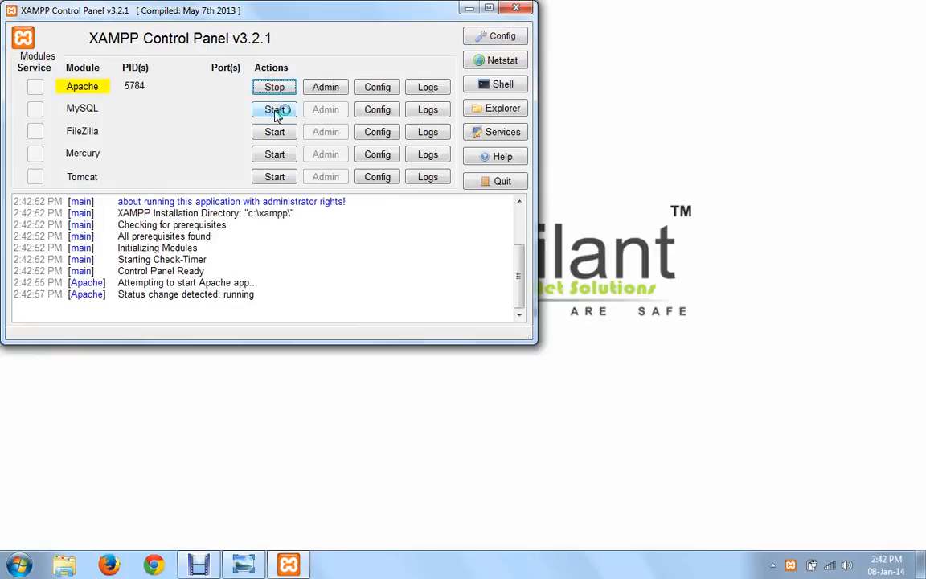
pyautogui.click(274, 110)
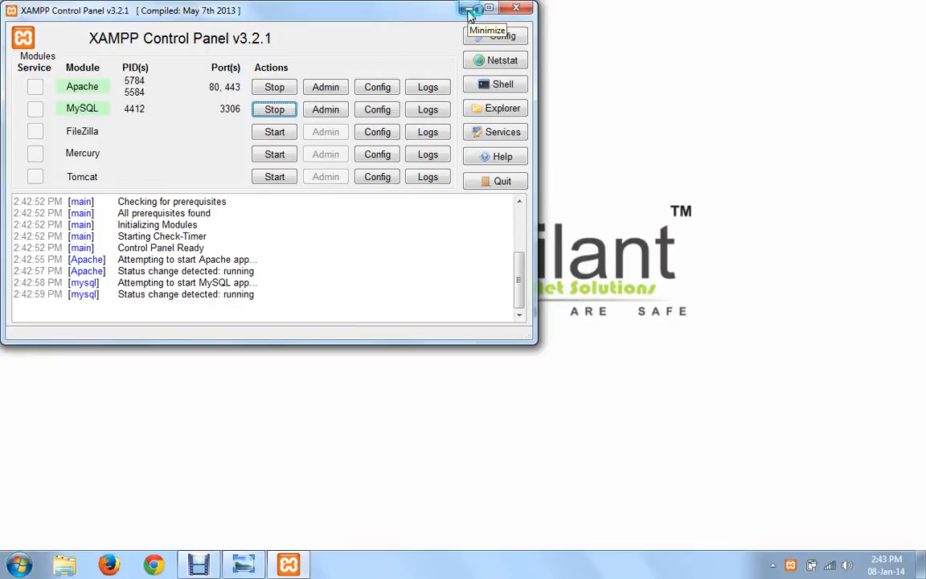
pyautogui.click(468, 9)
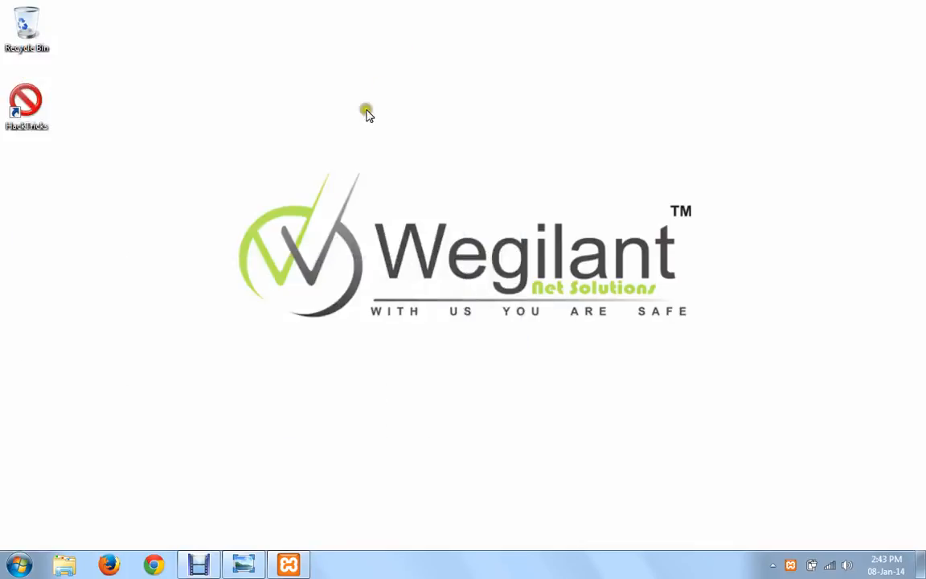
pyautogui.moveTo(245, 434)
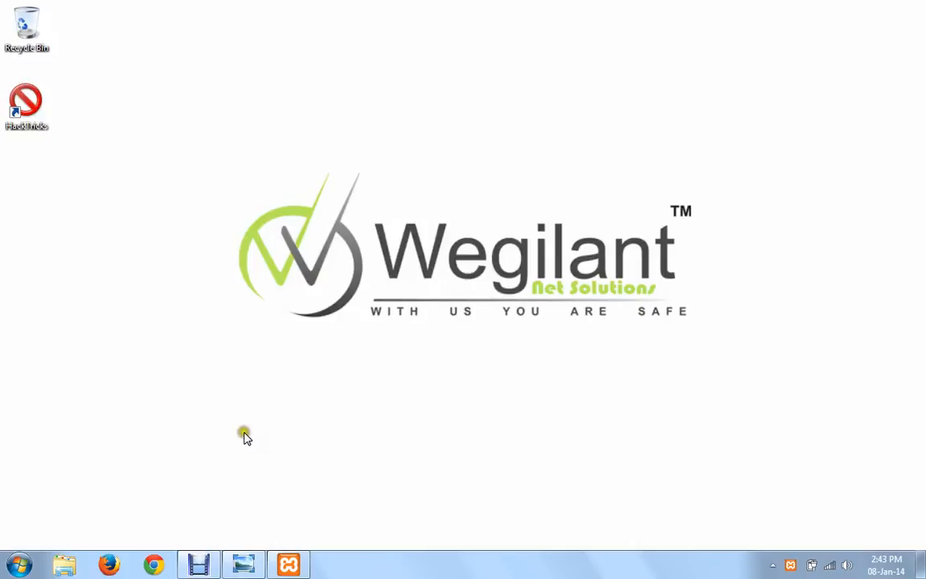
pyautogui.click(152, 563)
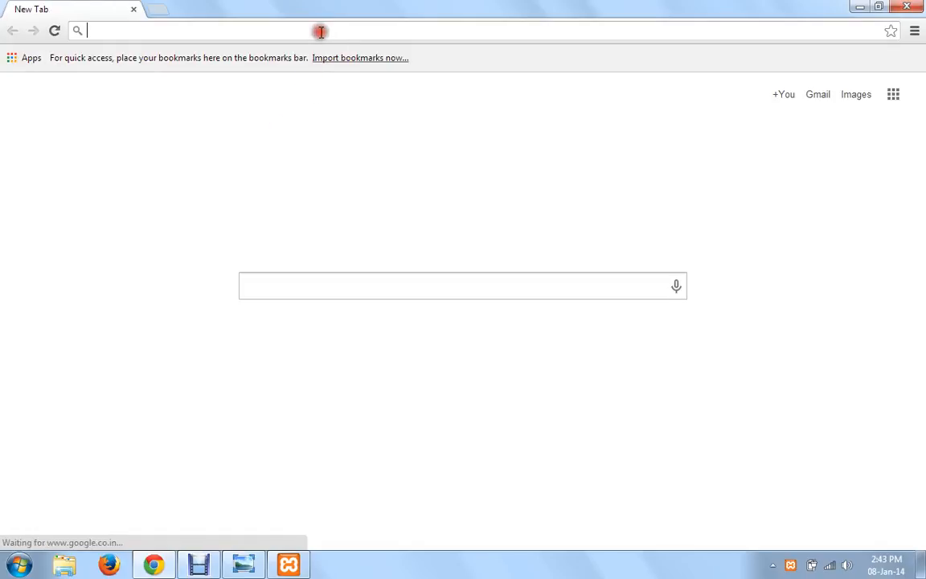
pyautogui.write('www.facebook.com')
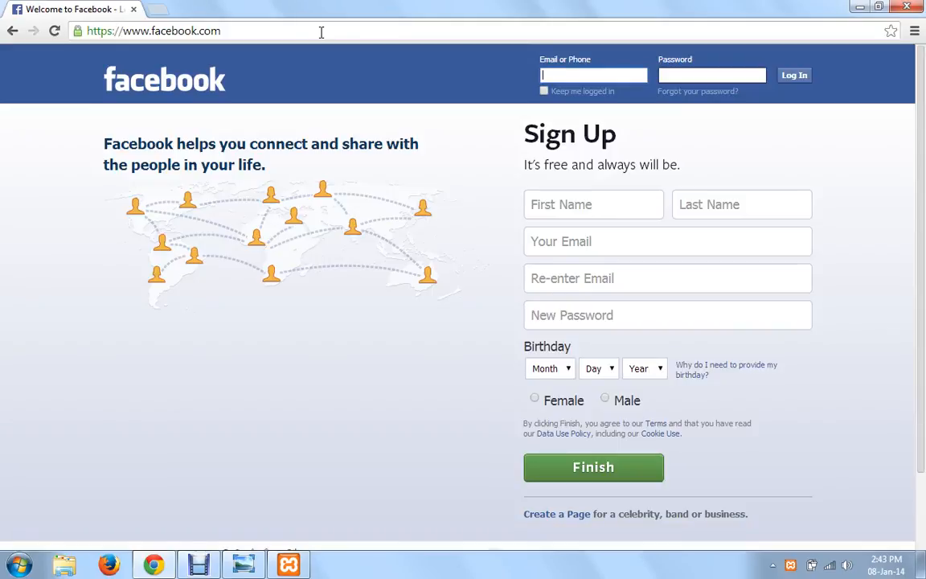
pyautogui.moveTo(276, 239)
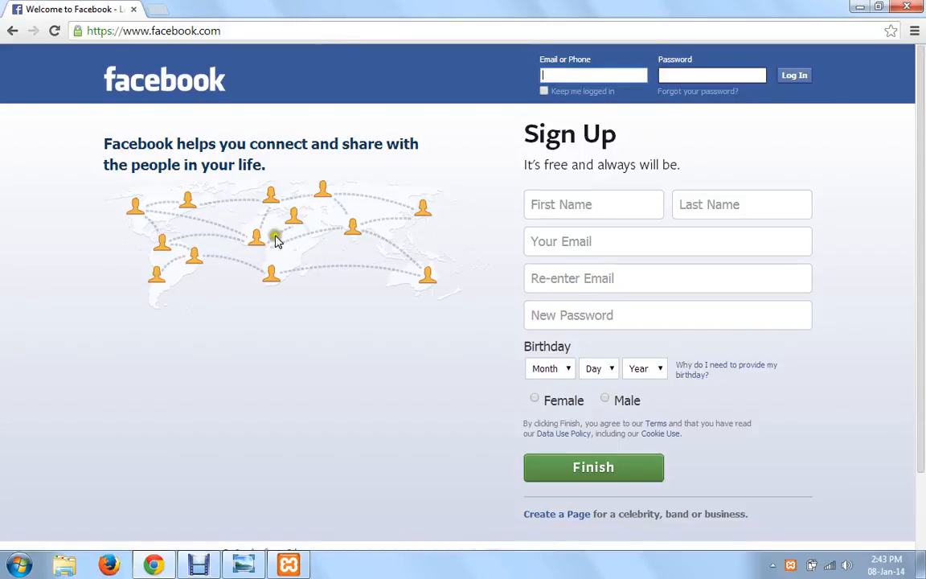
pyautogui.moveTo(249, 399)
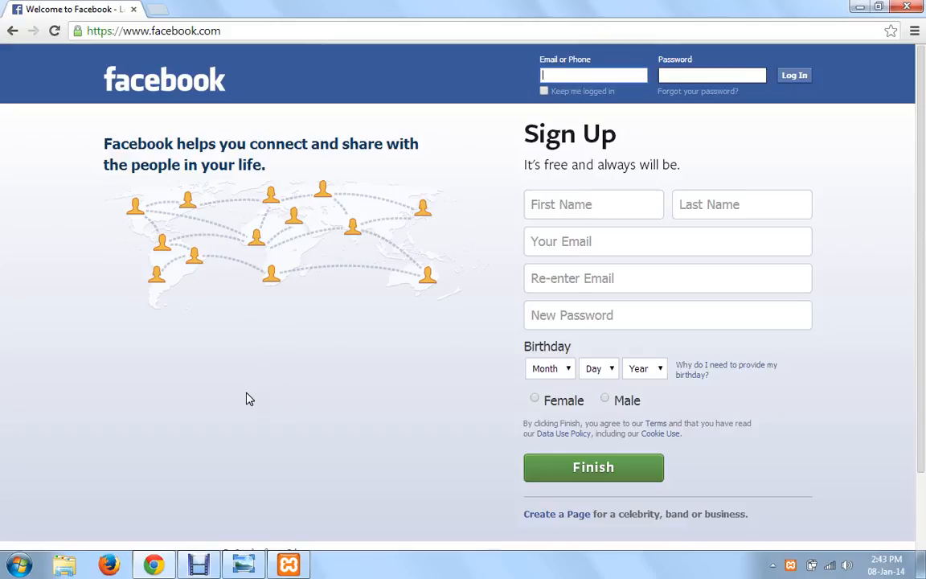
pyautogui.rightClick(249, 399)
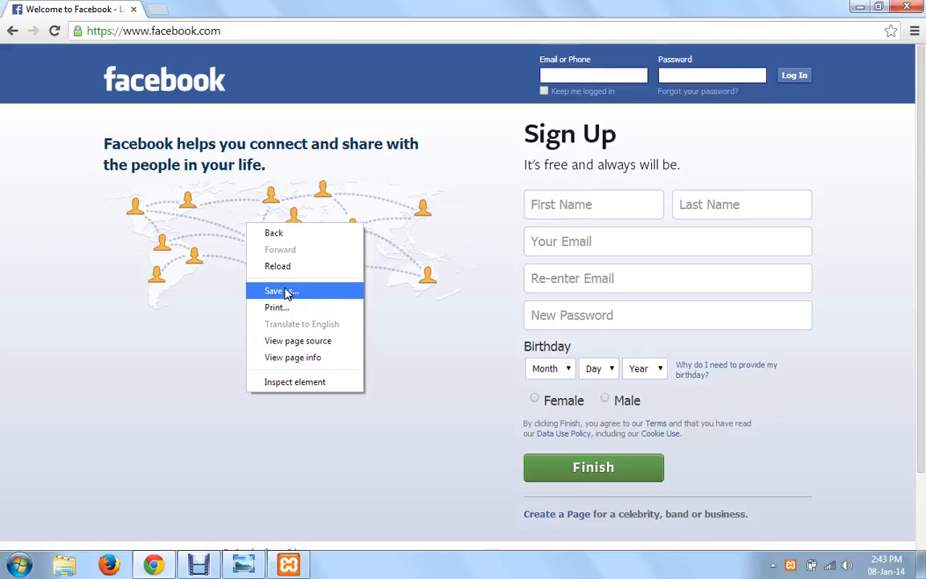
pyautogui.click(275, 291)
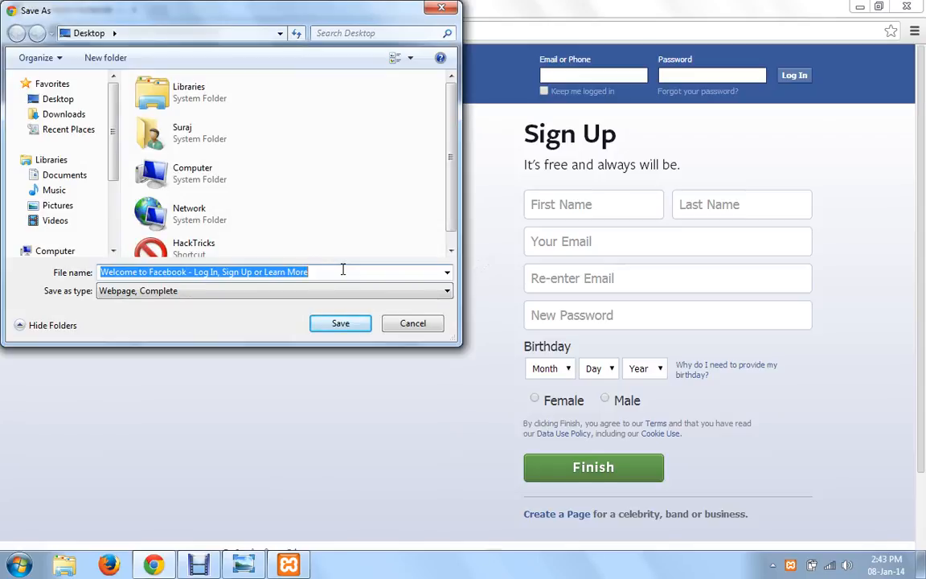
pyautogui.write('index')
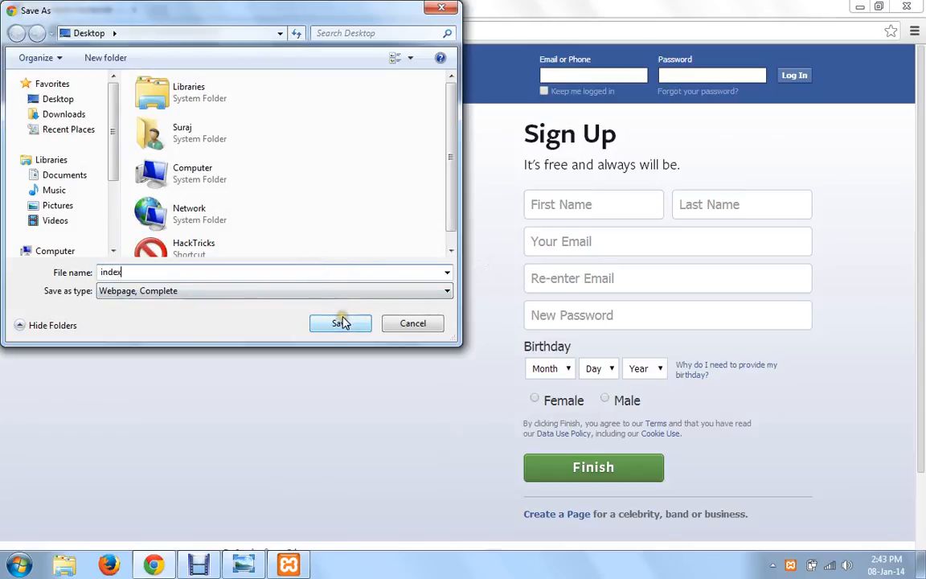
pyautogui.click(340, 322)
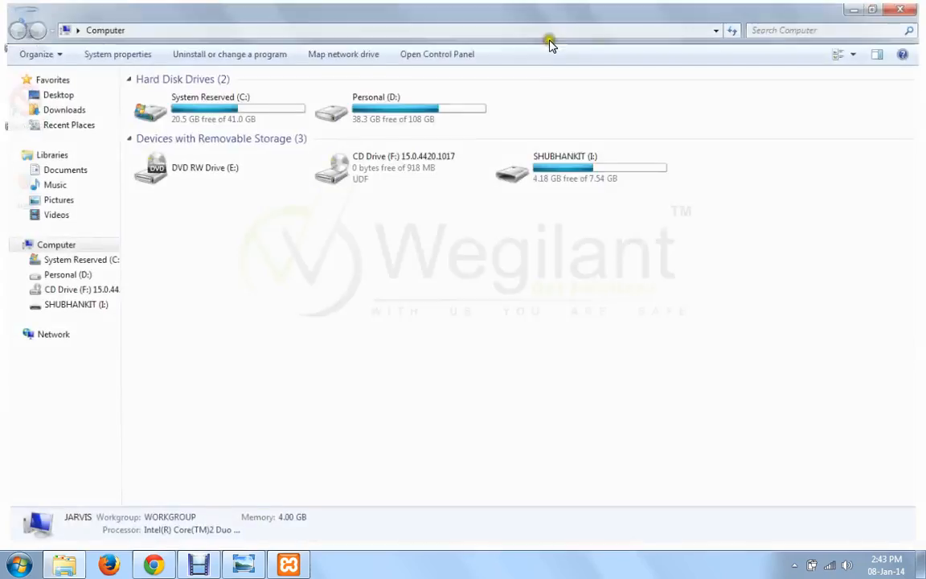
# Step: Put index and index_files into a new C:\xampp\htdocs\facebook folder, viewed as large icons
pyautogui.doubleClick(204, 108)
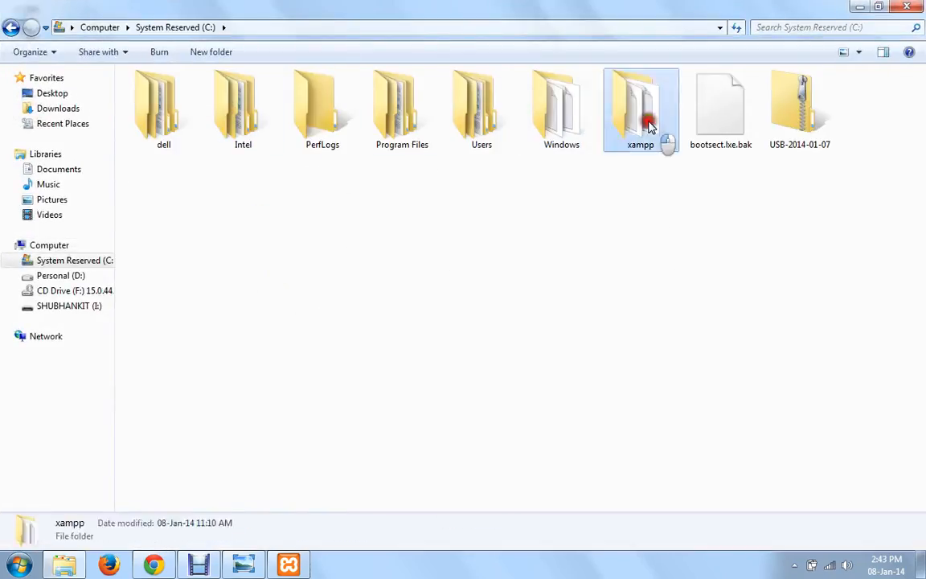
pyautogui.doubleClick(641, 104)
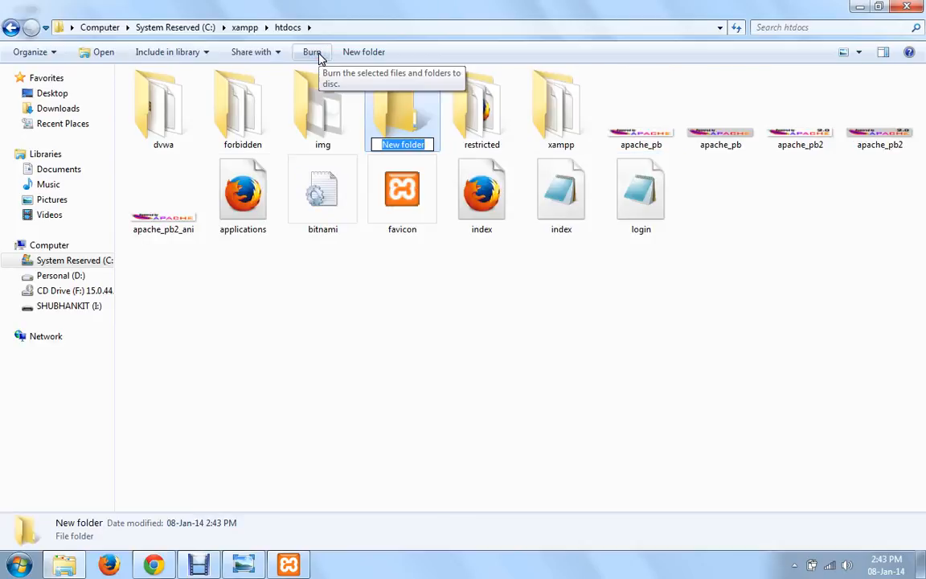
pyautogui.write('fa')
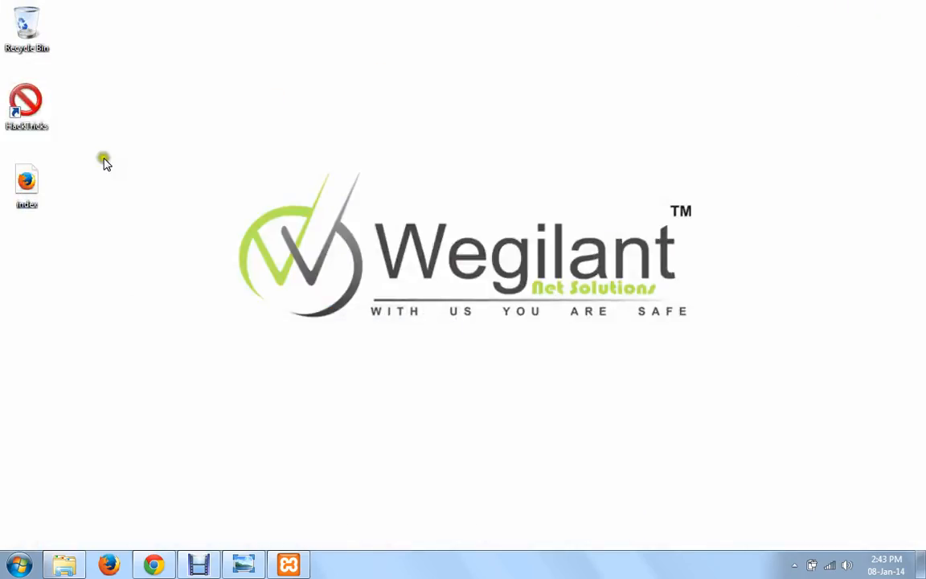
pyautogui.rightClick(27, 181)
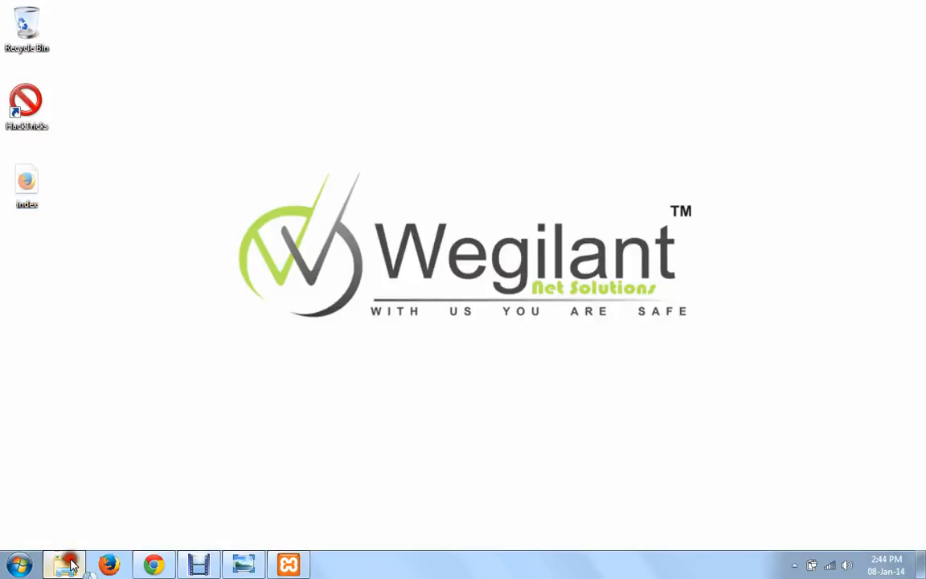
pyautogui.click(64, 563)
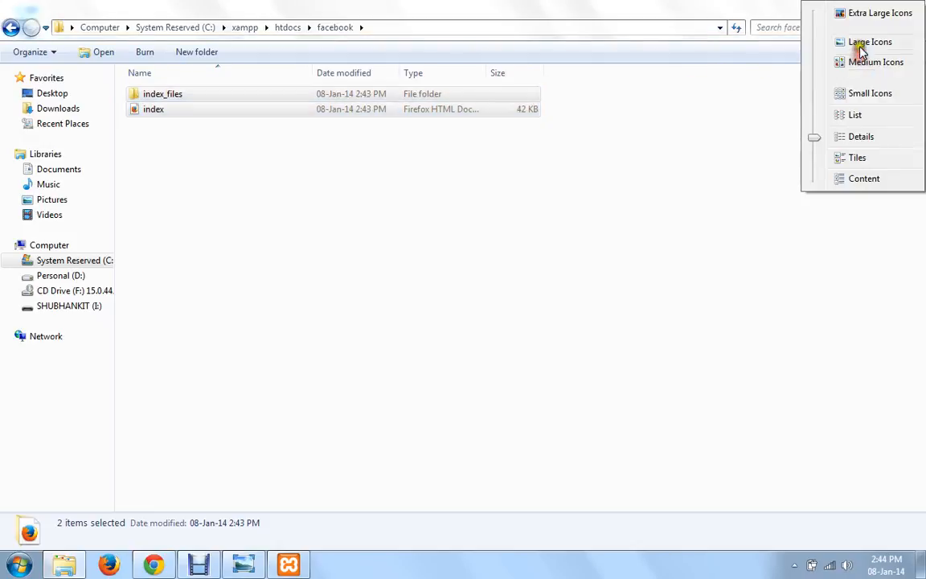
pyautogui.click(870, 42)
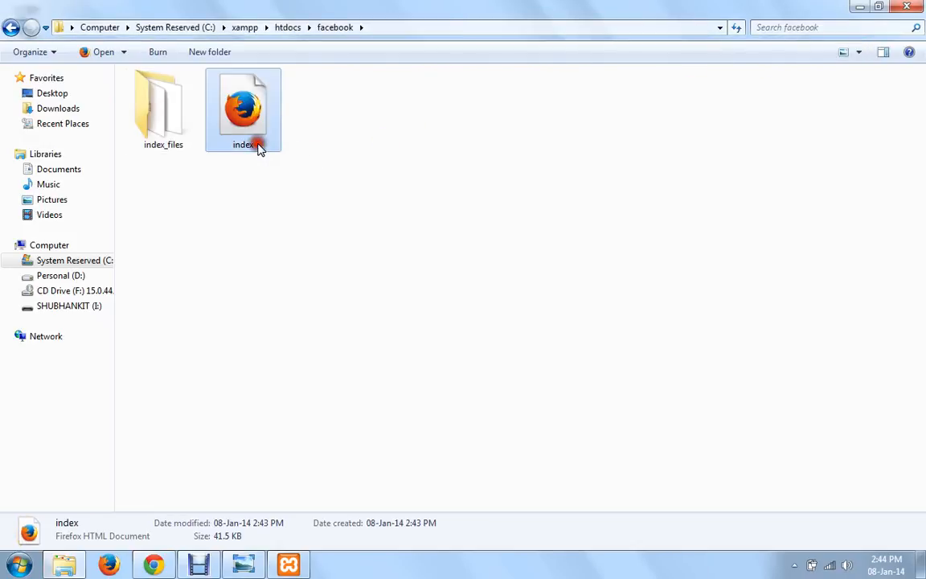
# Step: Open index in Notepad, find the form's action, and append '.php' to 'login'
pyautogui.rightClick(243, 108)
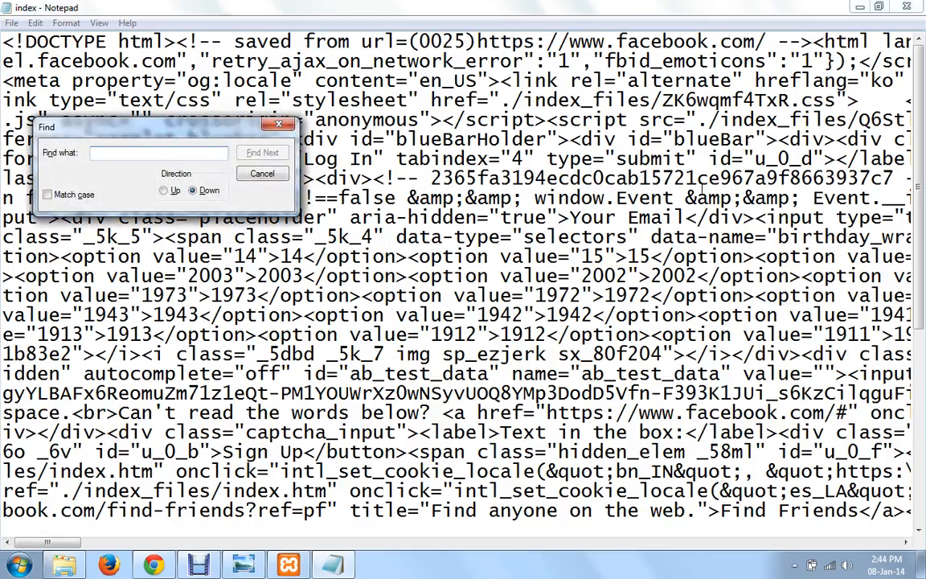
pyautogui.write('action')
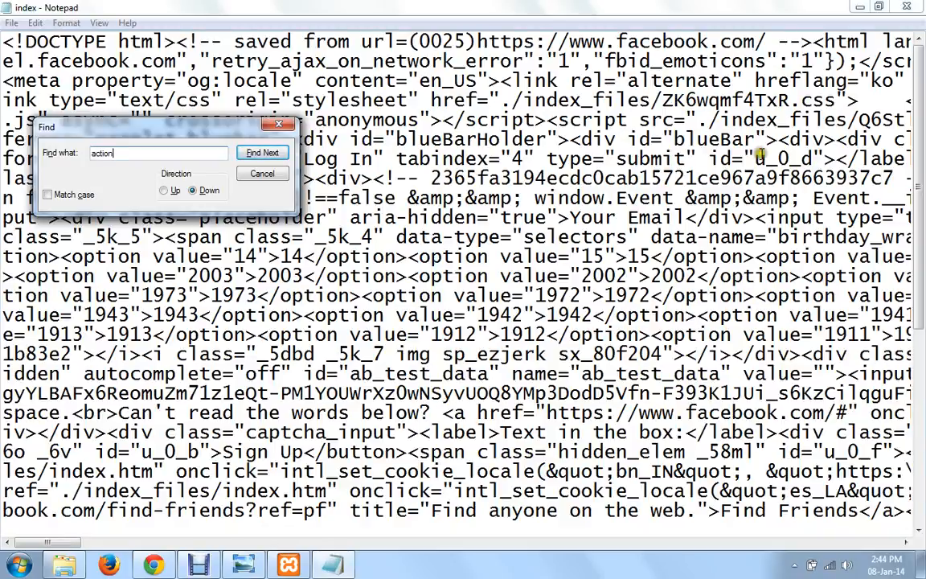
pyautogui.click(262, 153)
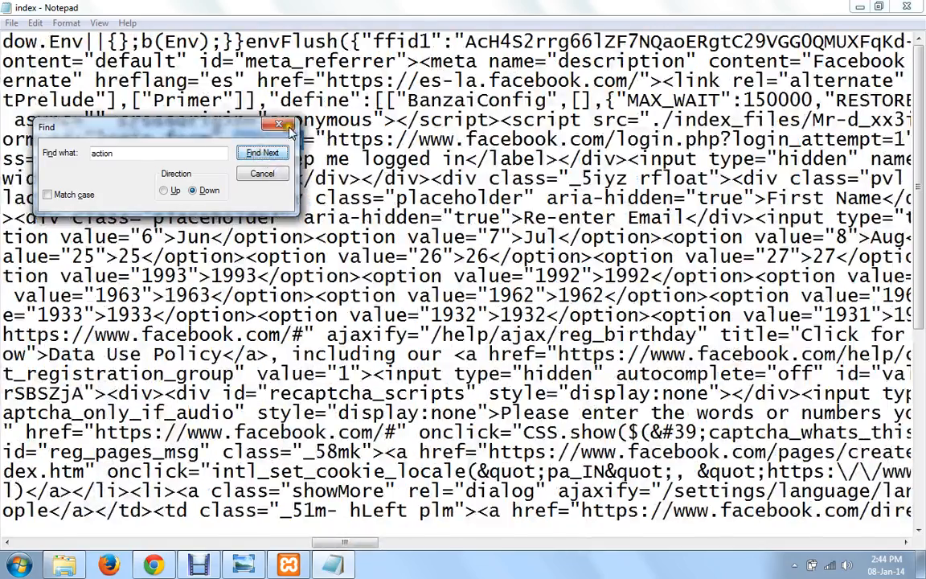
pyautogui.click(262, 153)
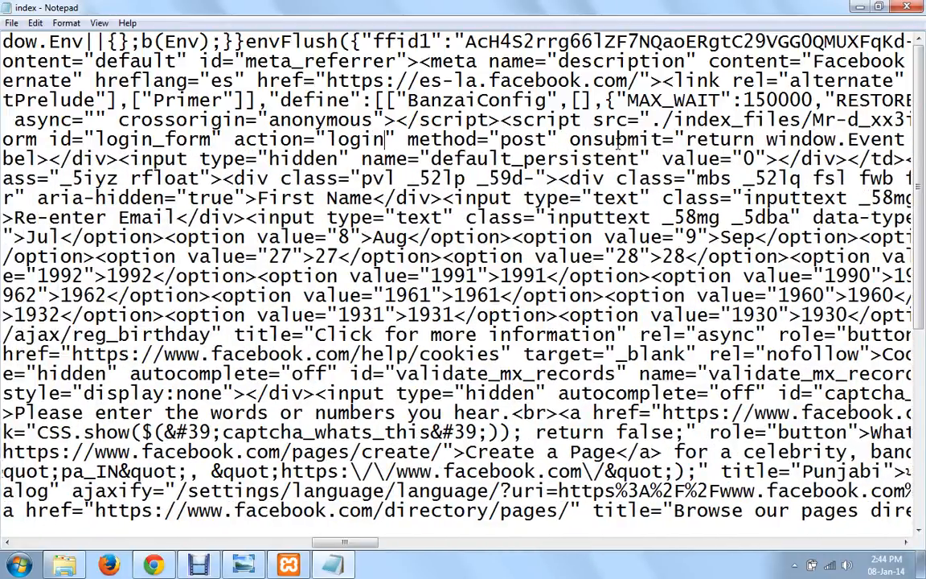
pyautogui.write('.php')
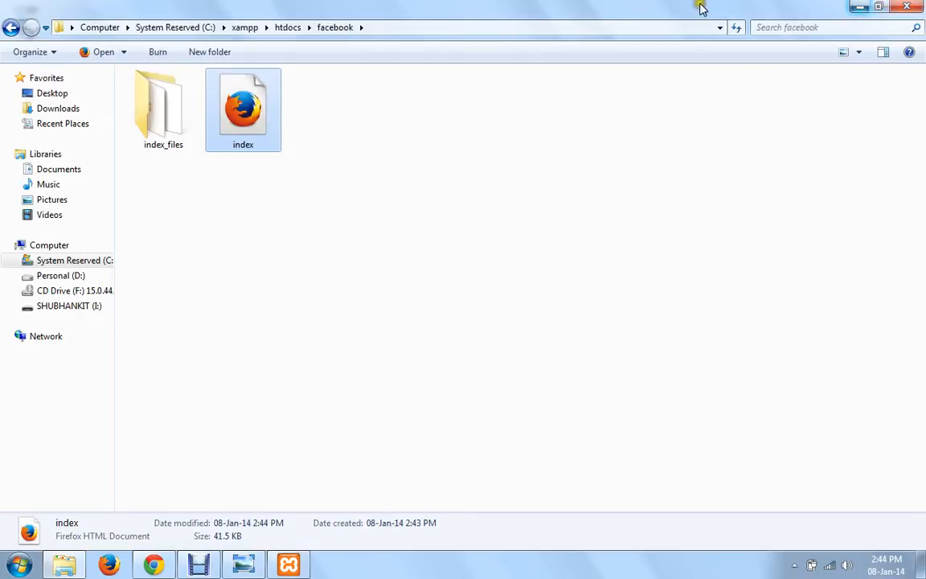
# Step: Move login.php from htdocs into the facebook folder and view it as large icons
pyautogui.click(11, 27)
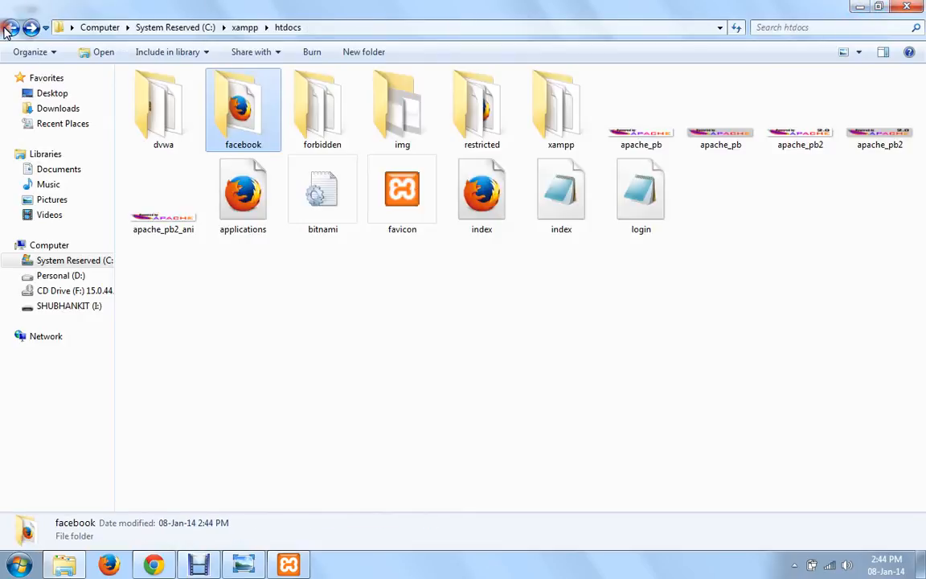
pyautogui.click(641, 193)
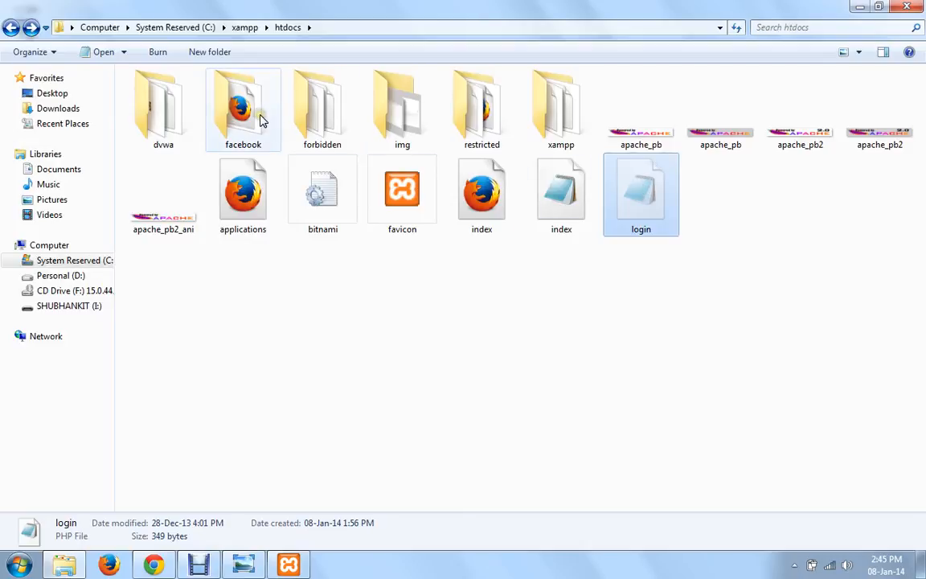
pyautogui.doubleClick(243, 108)
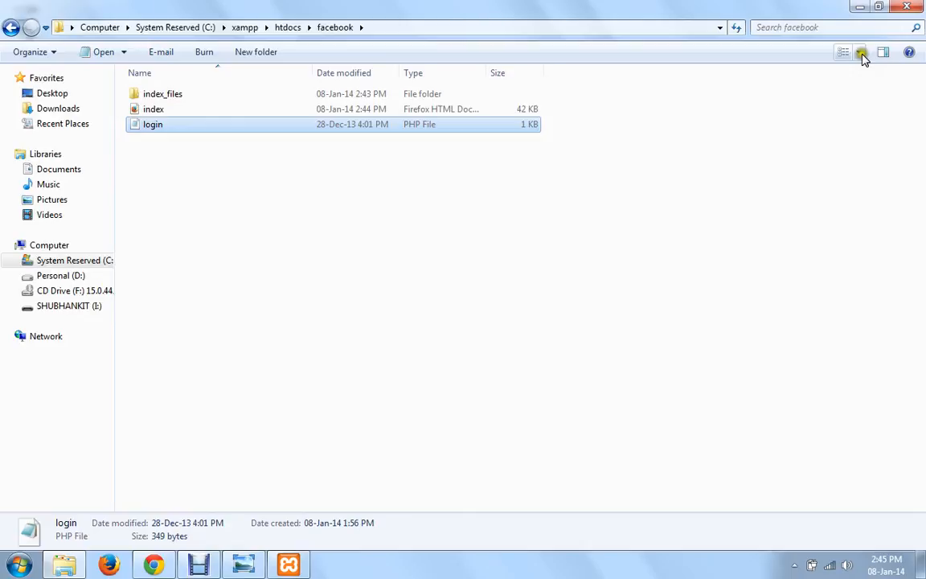
pyautogui.click(861, 52)
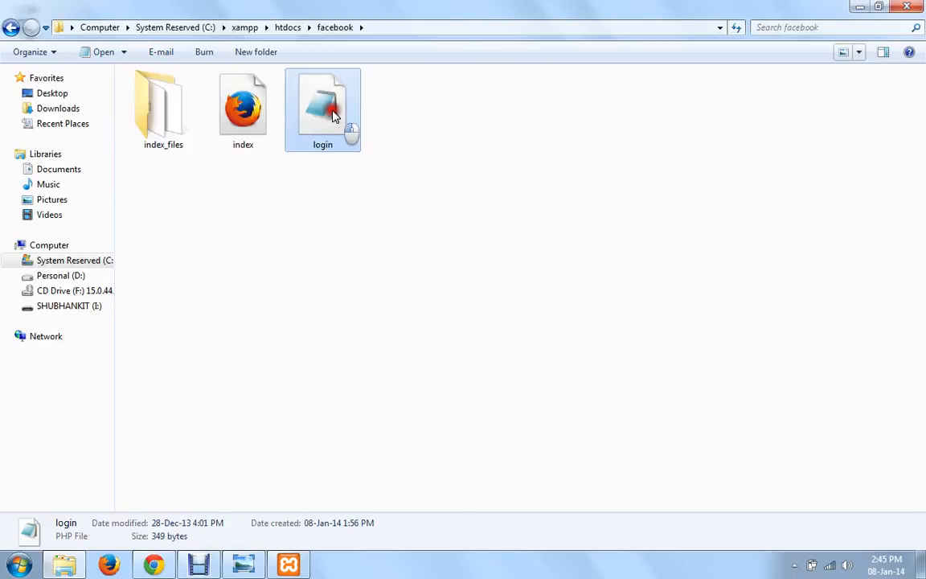
# Step: Open login.php in Notepad to review its password.txt logging and facebook.com redirect
pyautogui.doubleClick(322, 104)
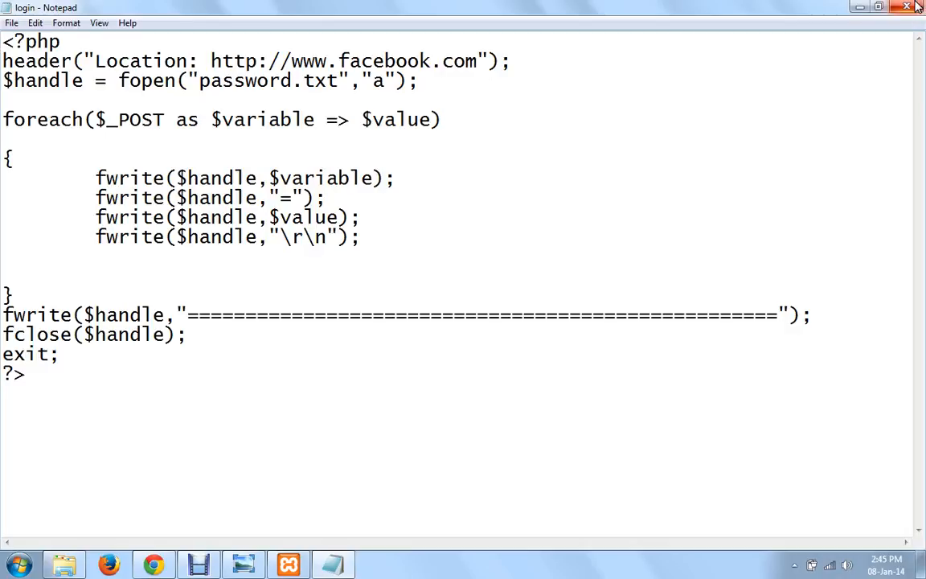
pyautogui.moveTo(913, 7)
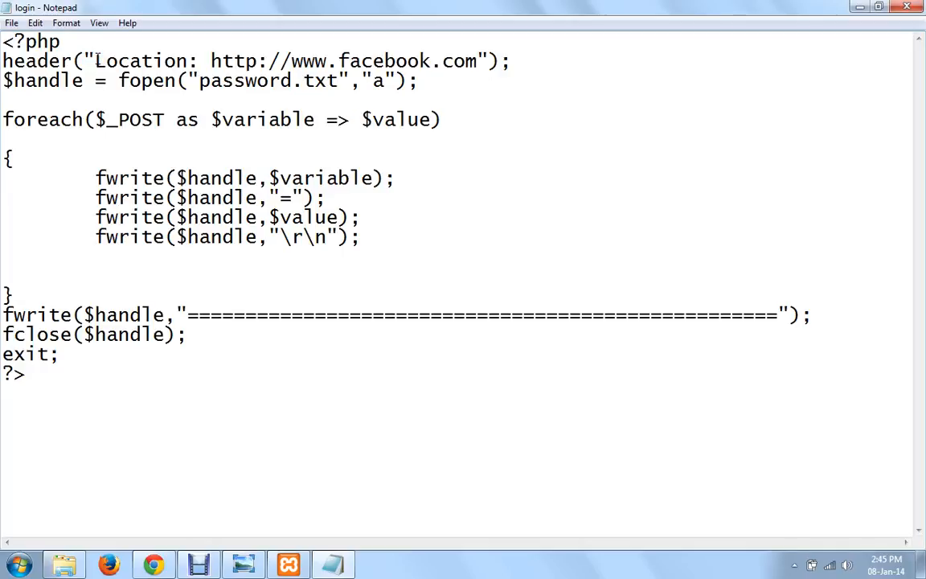
pyautogui.moveTo(95, 60); pyautogui.dragTo(462, 60)
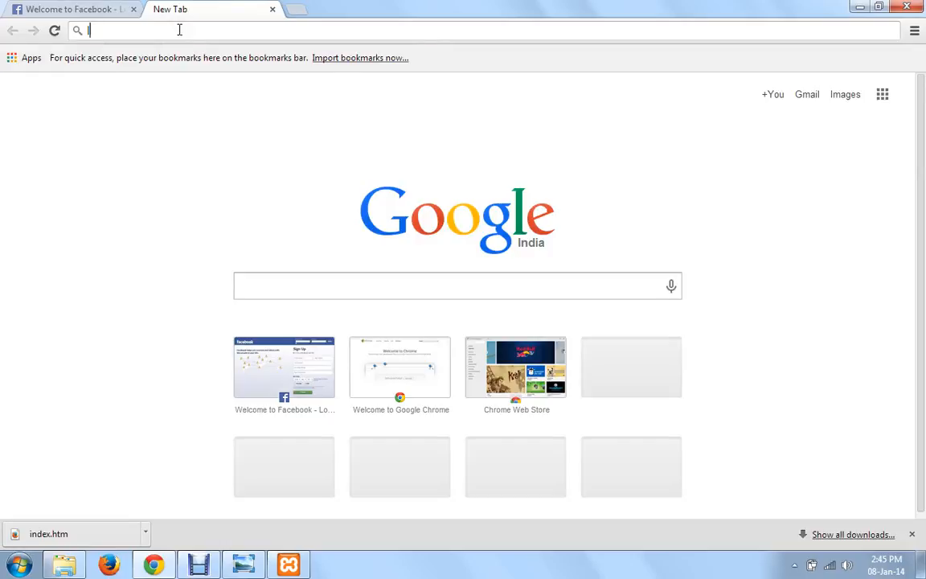
# Step: Load localhost/facebook in a new Chrome tab to view the cloned page
pyautogui.write('localhost')
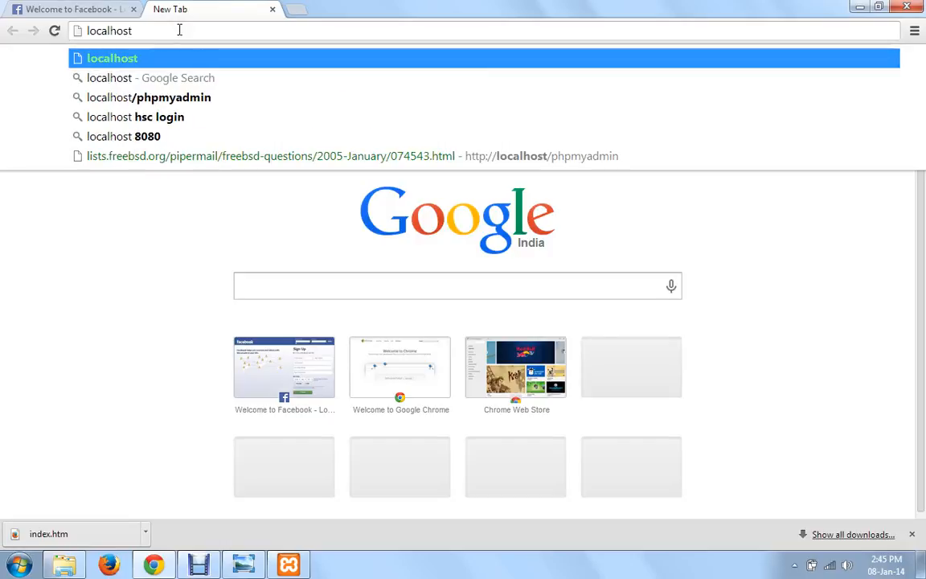
pyautogui.write('/')
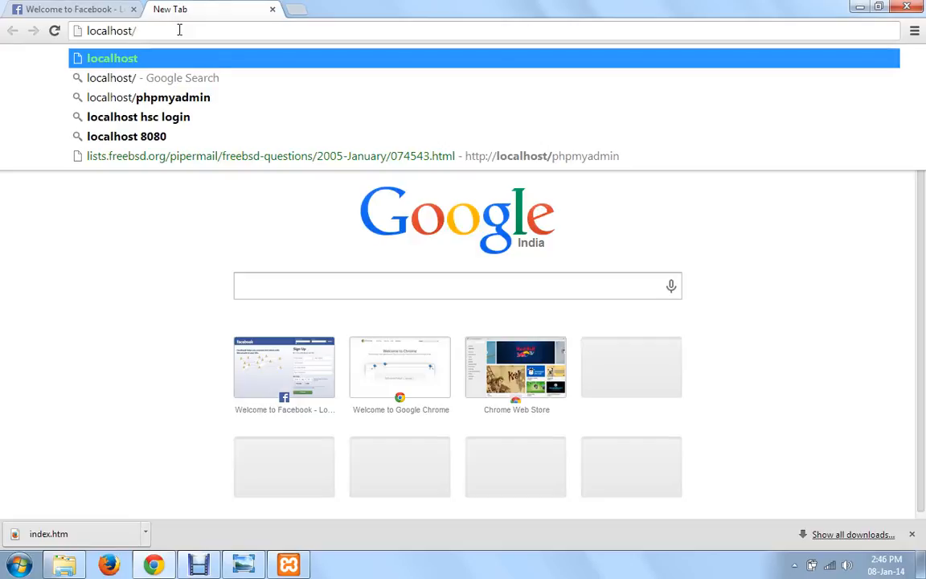
pyautogui.write('faceboo')
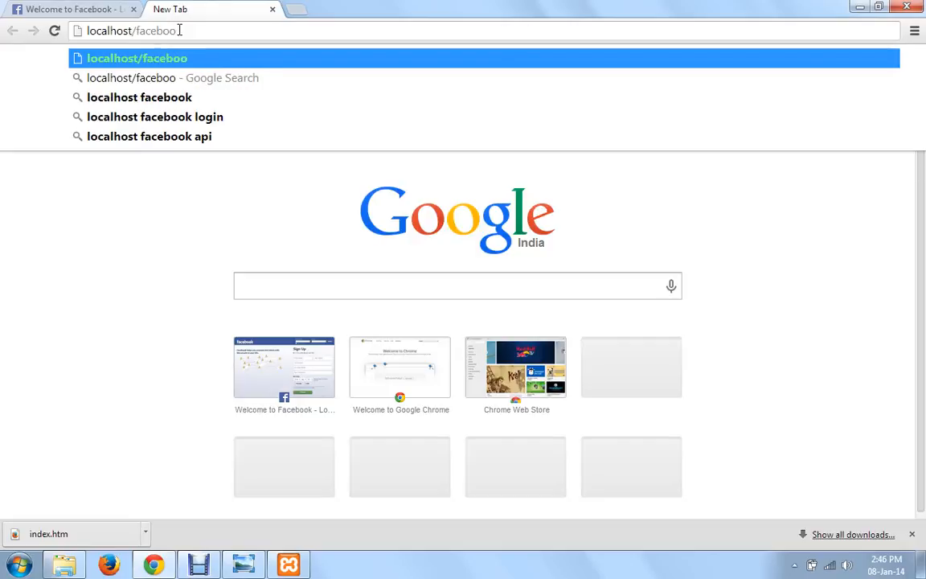
pyautogui.write('k/')
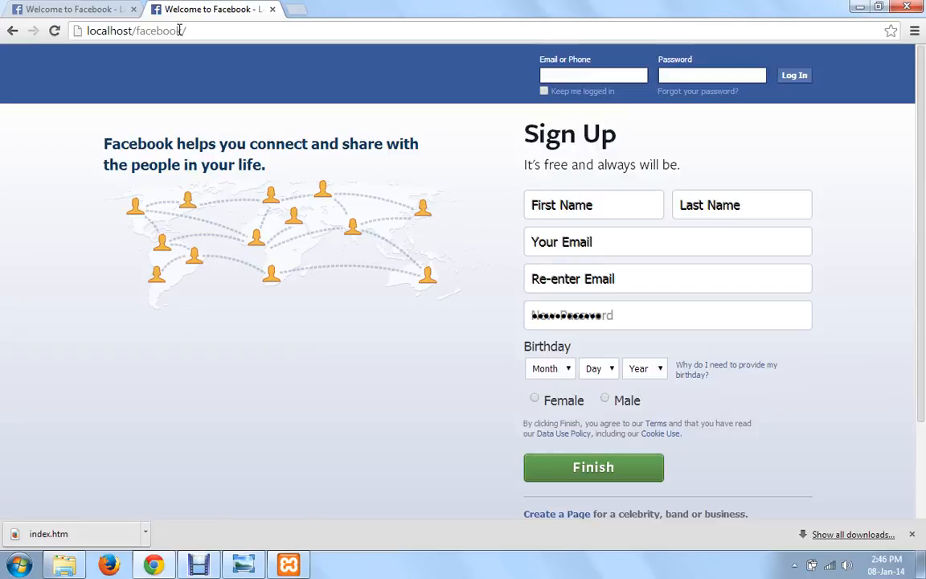
pyautogui.moveTo(399, 58)
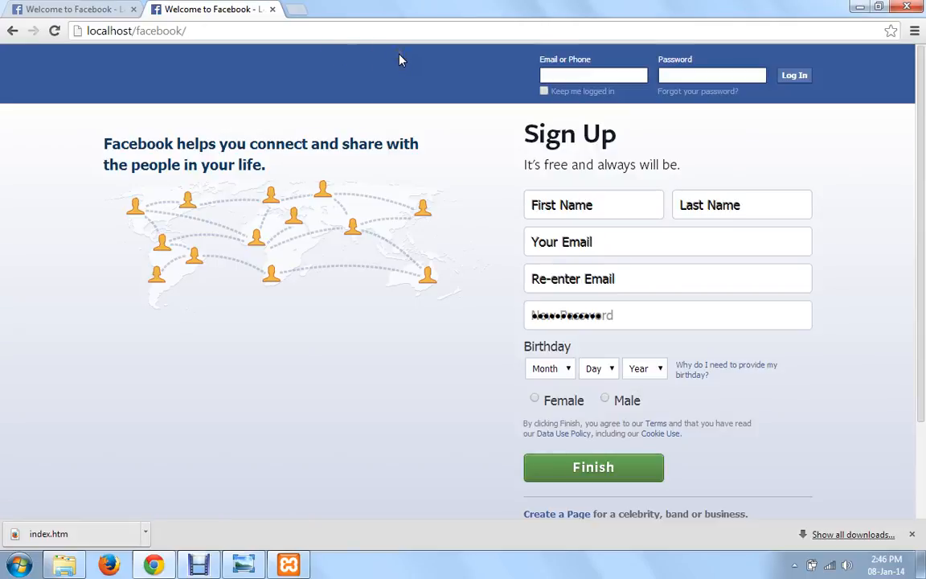
pyautogui.moveTo(95, 303)
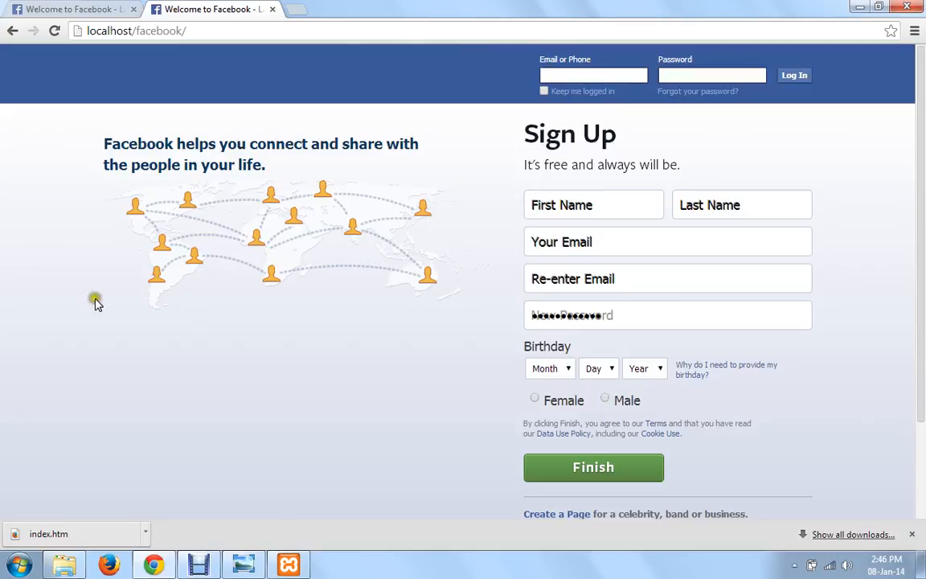
pyautogui.moveTo(401, 257)
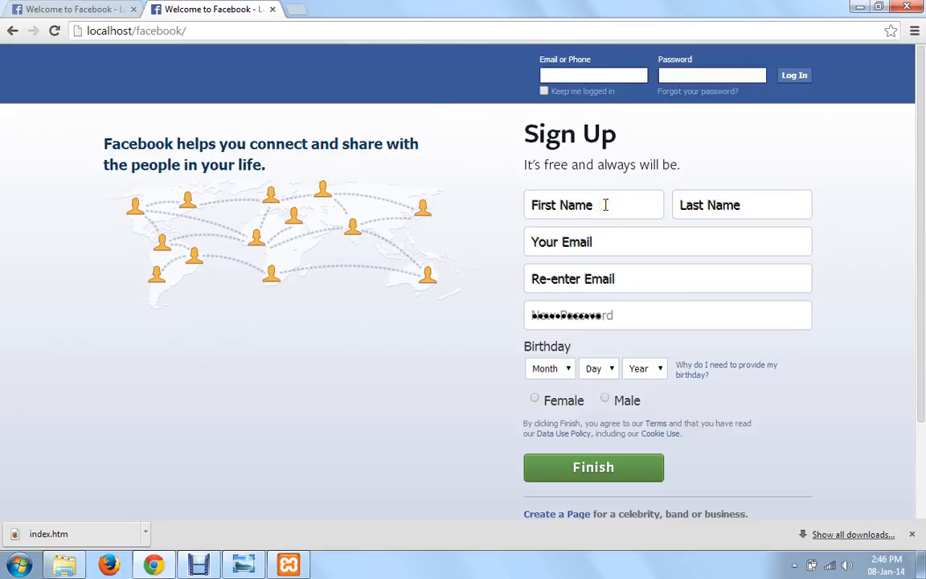
pyautogui.click(593, 204)
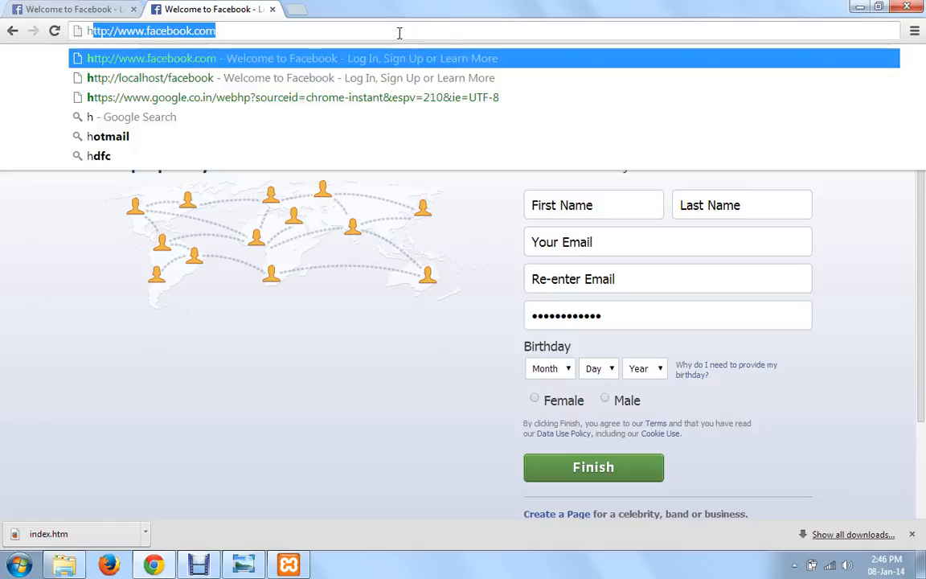
pyautogui.write('https:')
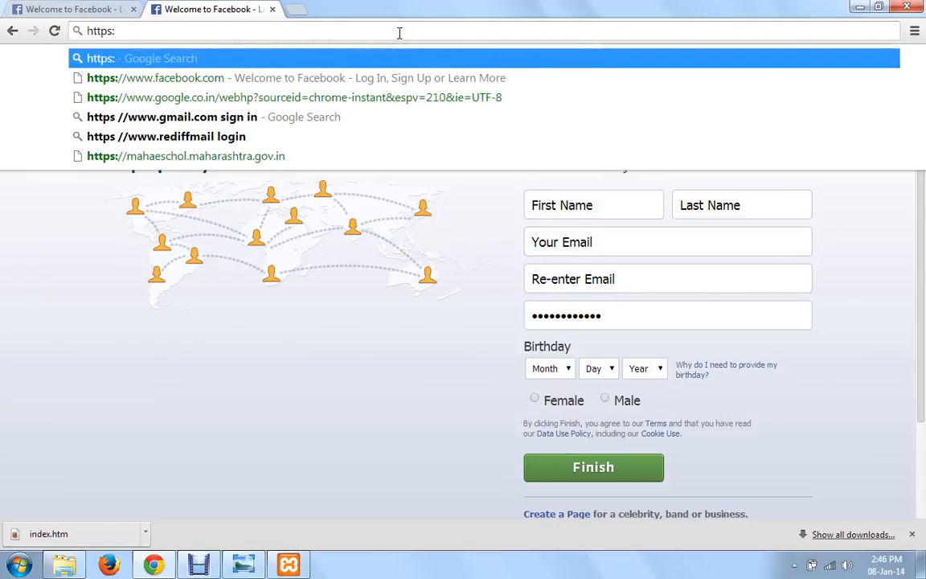
pyautogui.write('//www.')
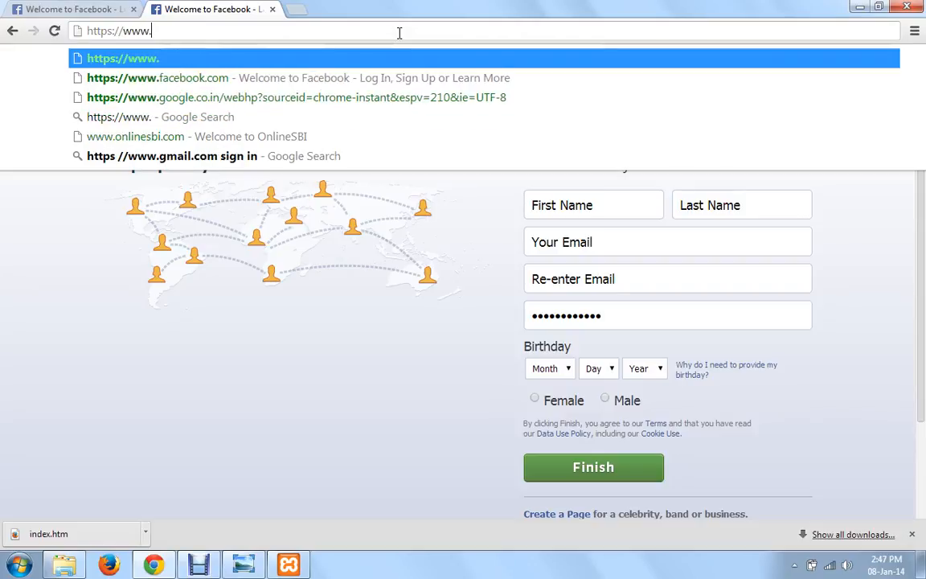
pyautogui.write('facebo')
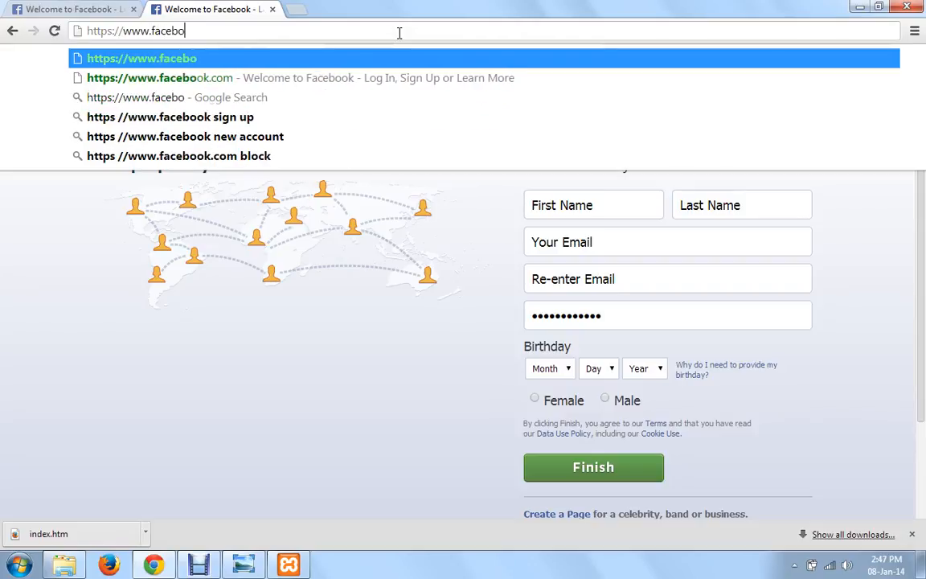
pyautogui.write('ok')
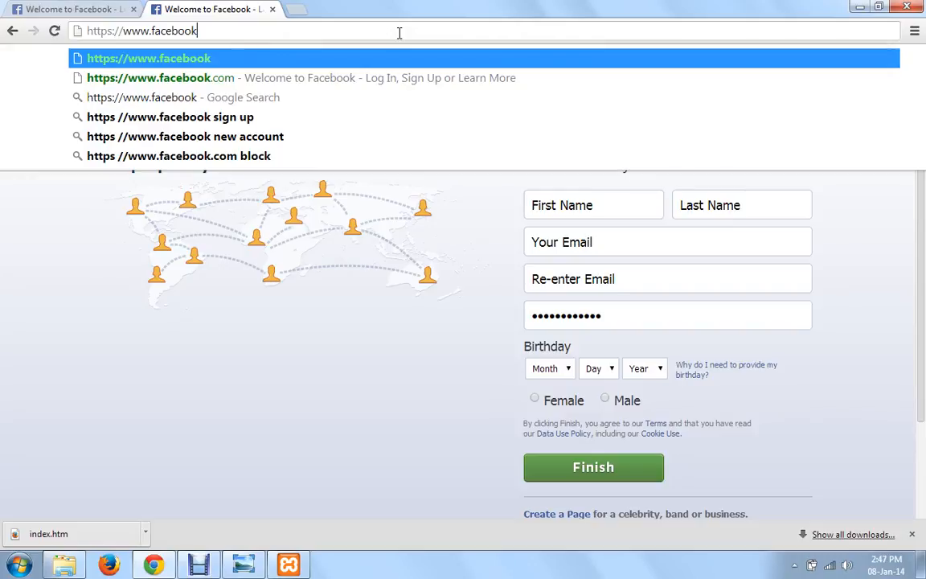
pyautogui.write('.com')
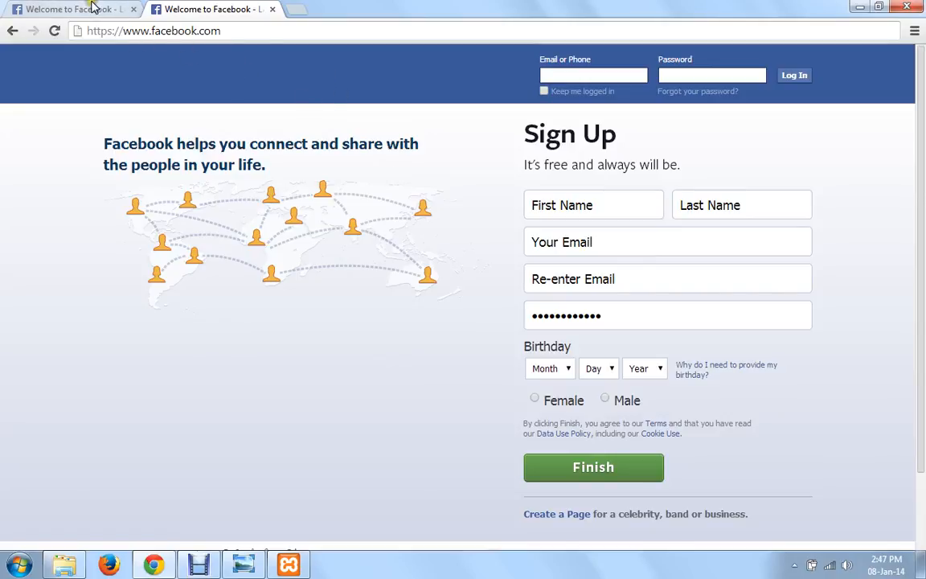
pyautogui.moveTo(73, 9)
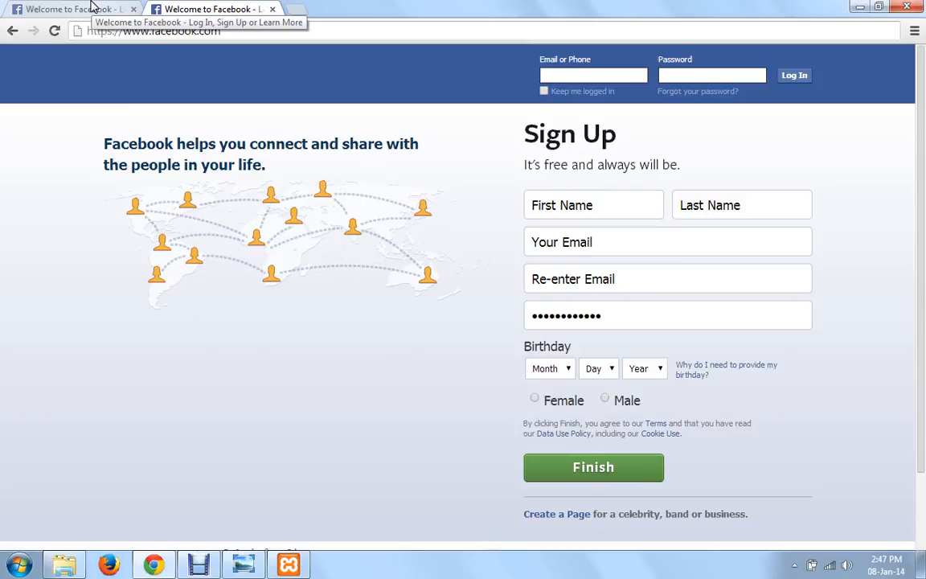
pyautogui.click(72, 9)
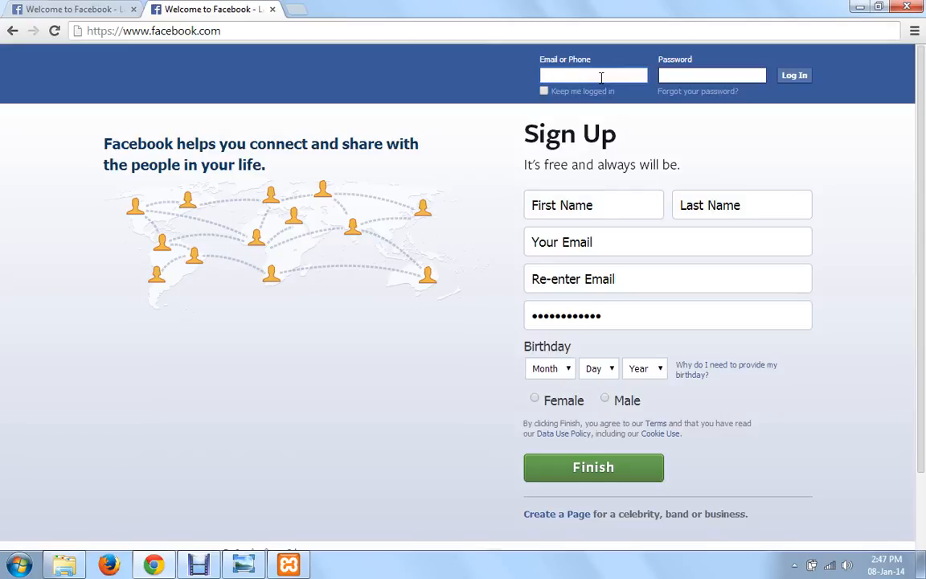
pyautogui.write('xyz@gmail.com')
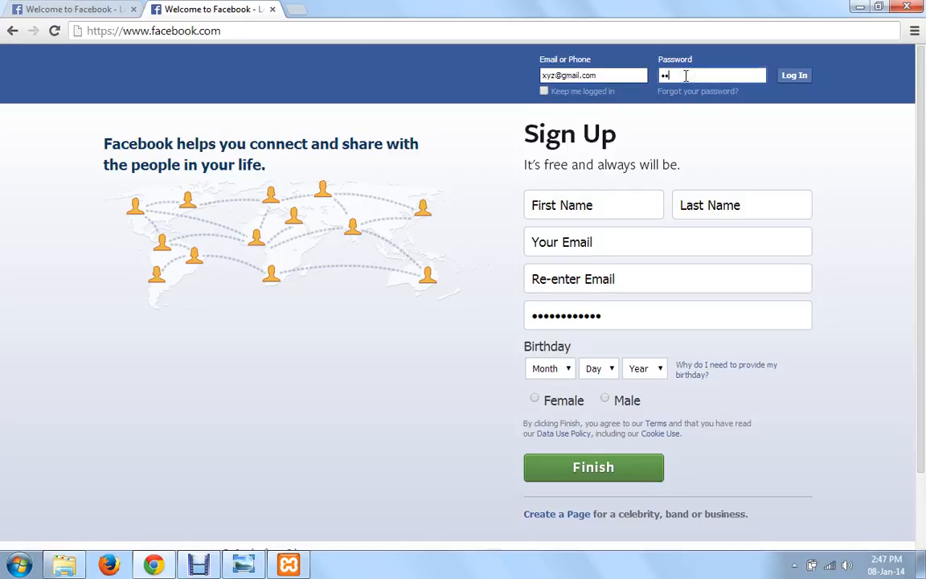
pyautogui.write('••••')
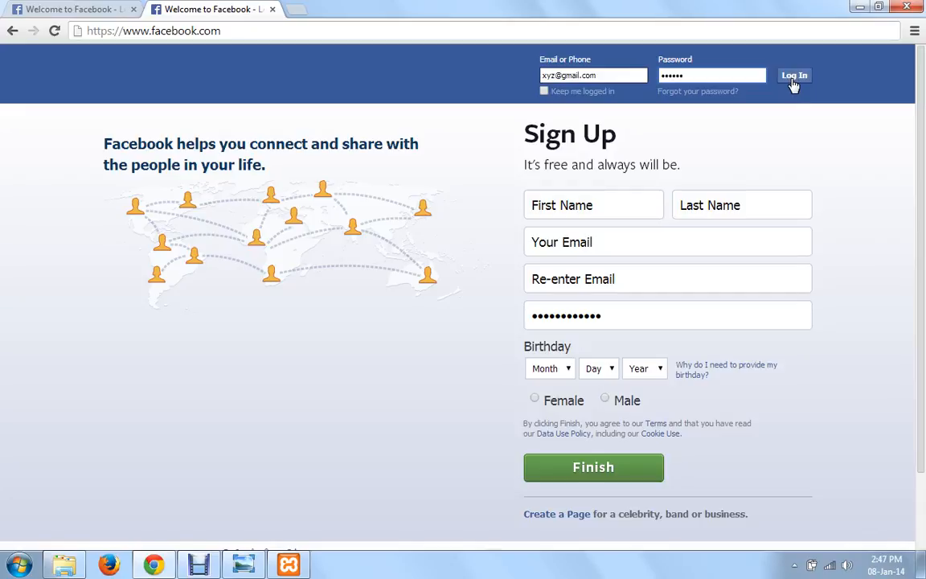
pyautogui.click(794, 74)
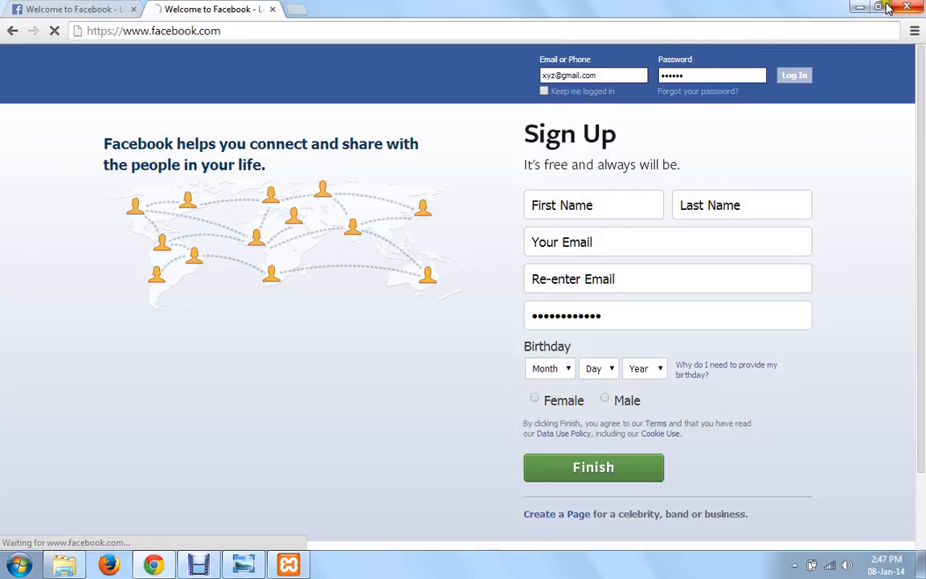
pyautogui.moveTo(861, 7)
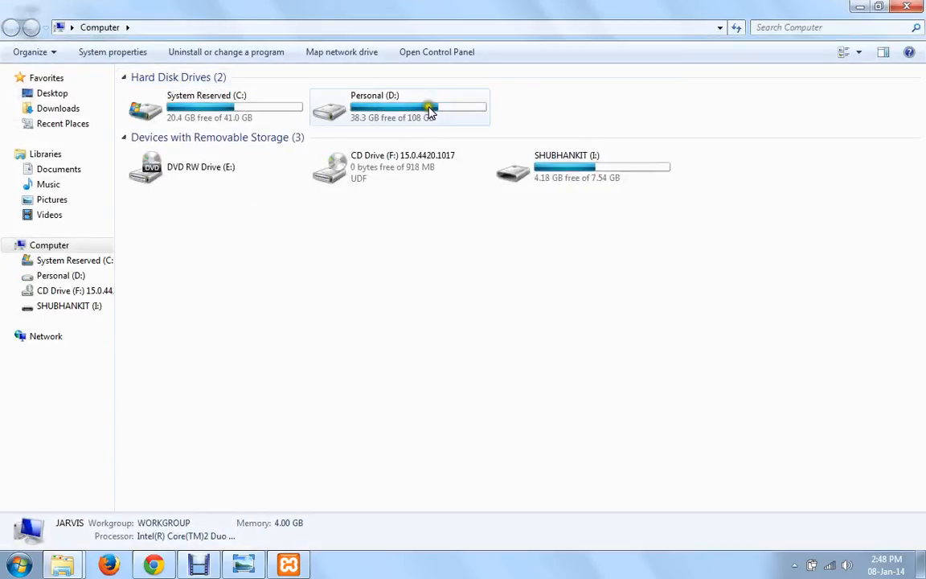
pyautogui.moveTo(329, 112)
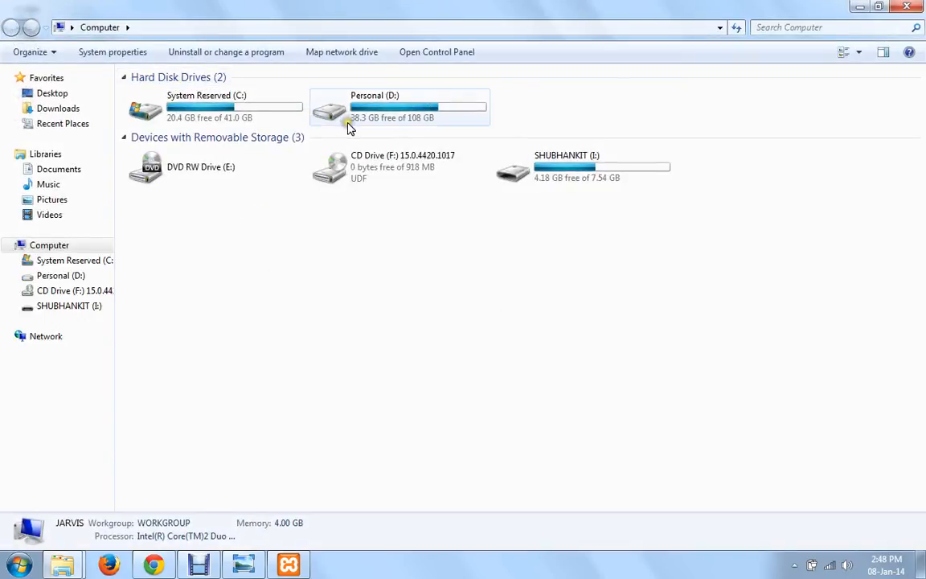
pyautogui.moveTo(350, 125)
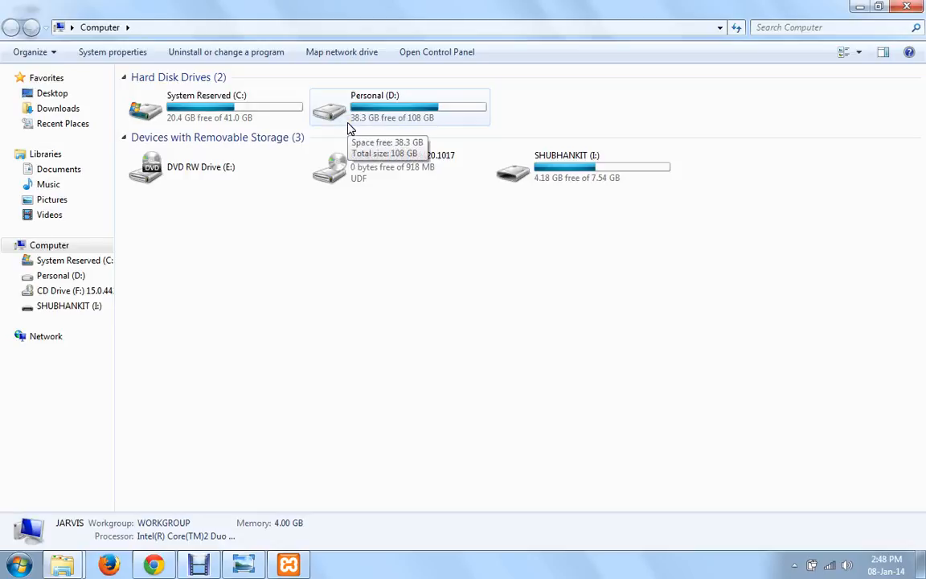
# Step: Open the Personal (D:) drive to browse toward the xampp htdocs facebook folder
pyautogui.click(400, 107)
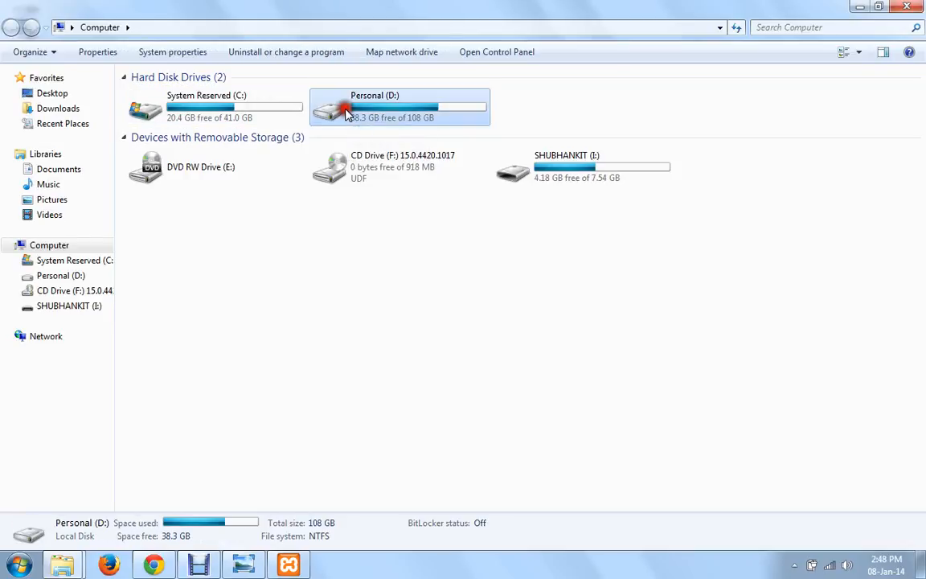
pyautogui.doubleClick(400, 107)
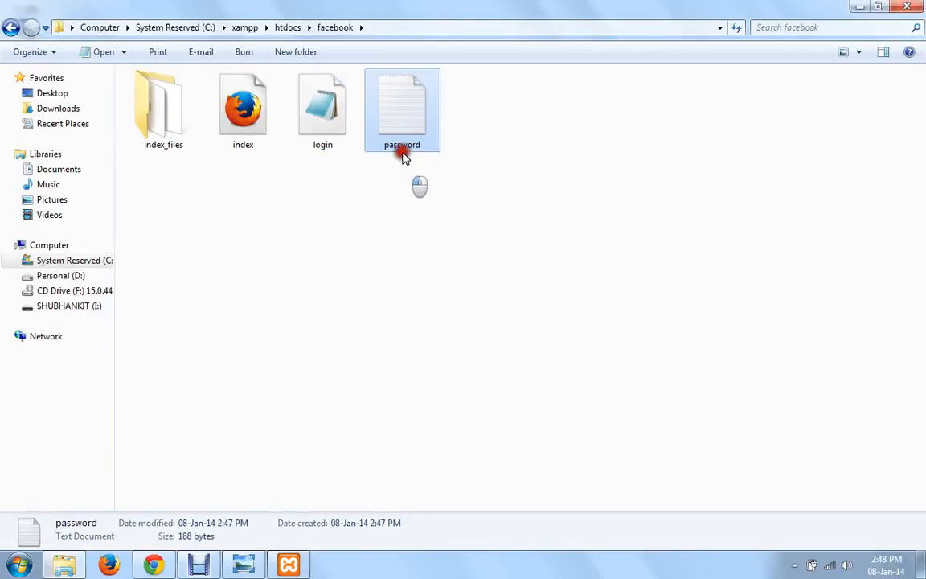
pyautogui.moveTo(410, 141)
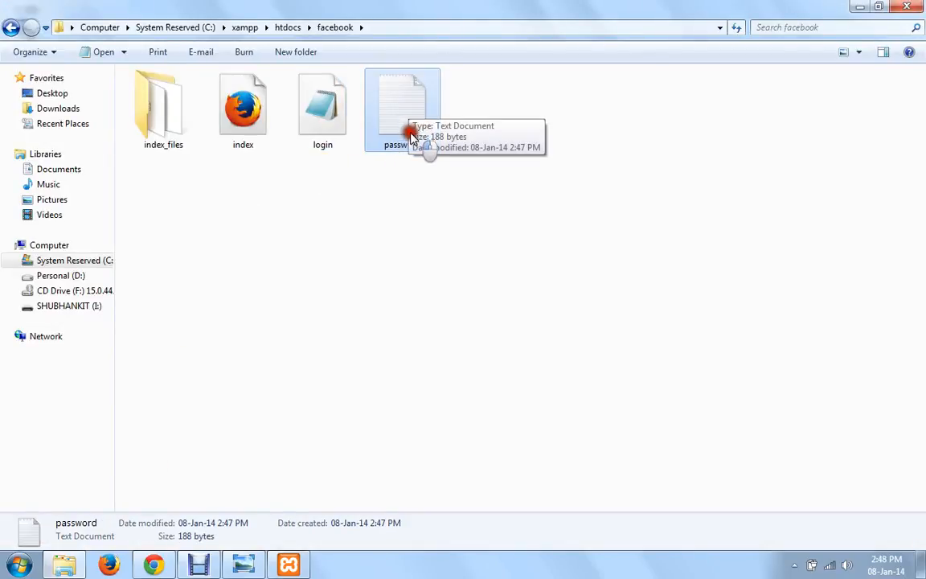
pyautogui.moveTo(422, 148)
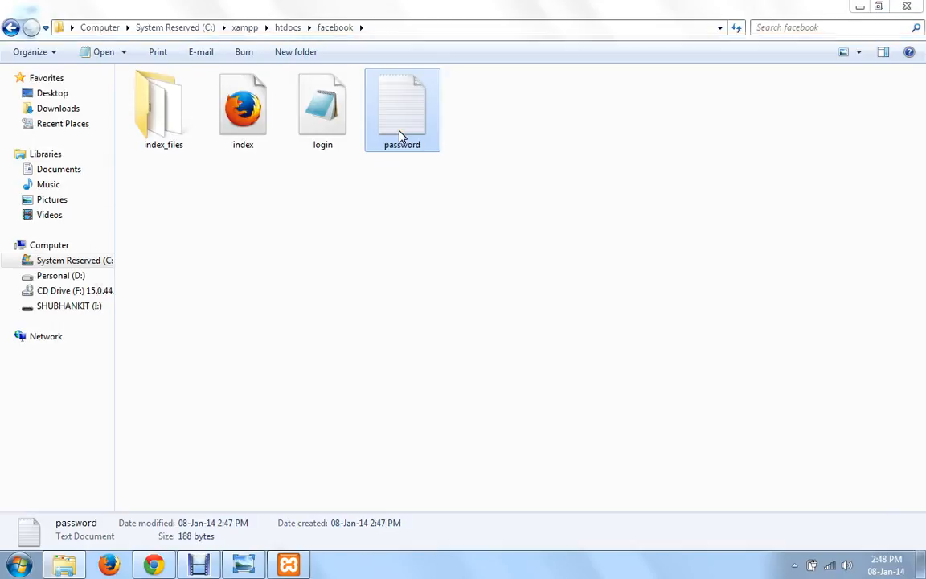
pyautogui.doubleClick(402, 108)
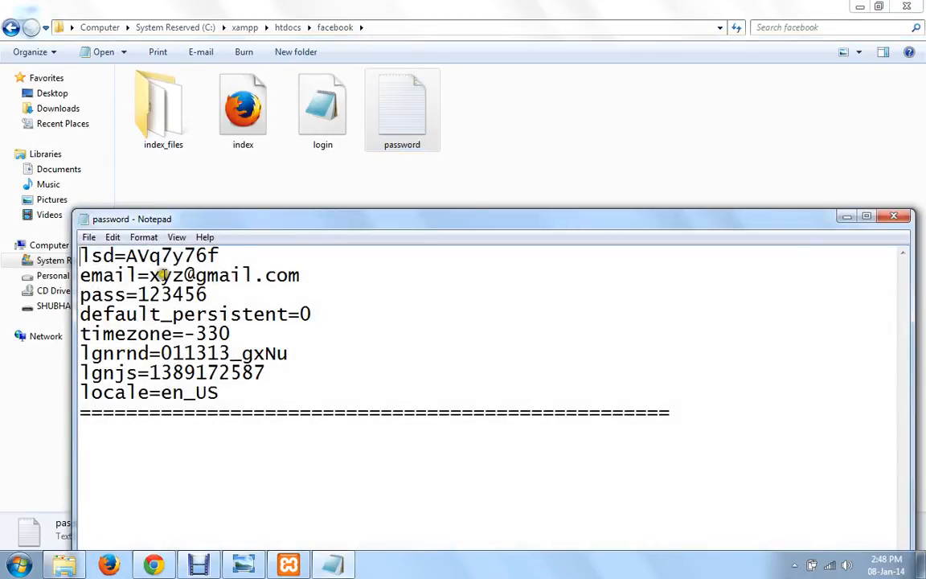
pyautogui.doubleClick(225, 275)
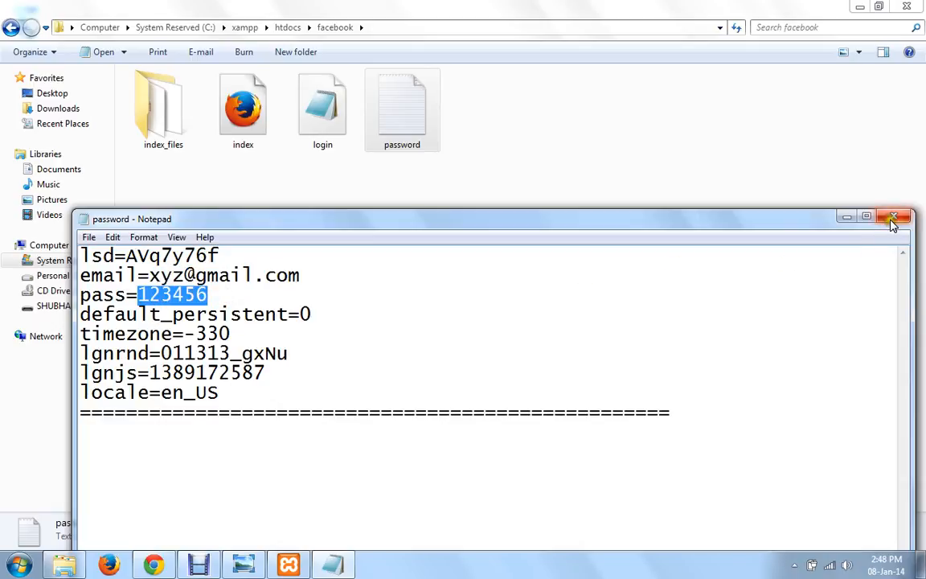
pyautogui.click(894, 218)
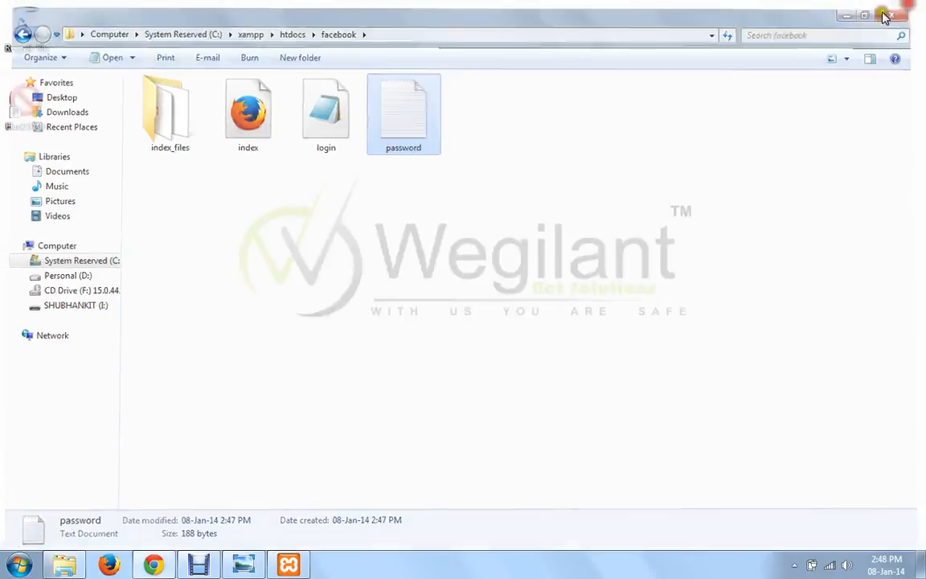
pyautogui.click(891, 16)
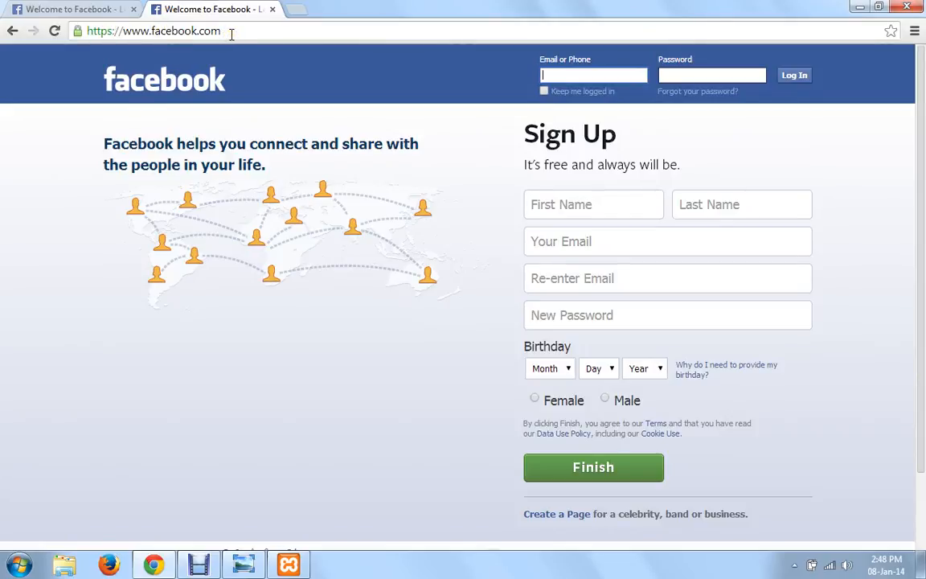
pyautogui.click(153, 31)
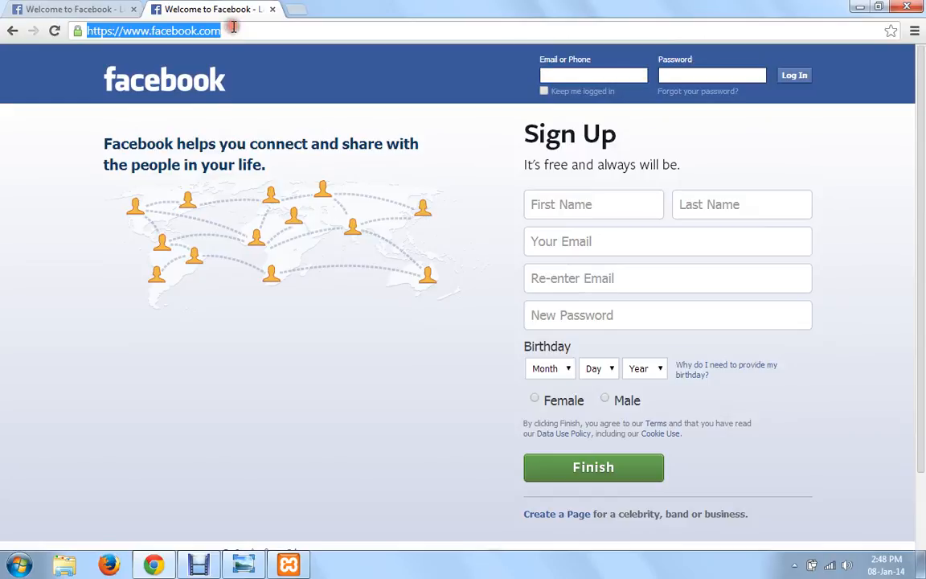
pyautogui.write('lo')
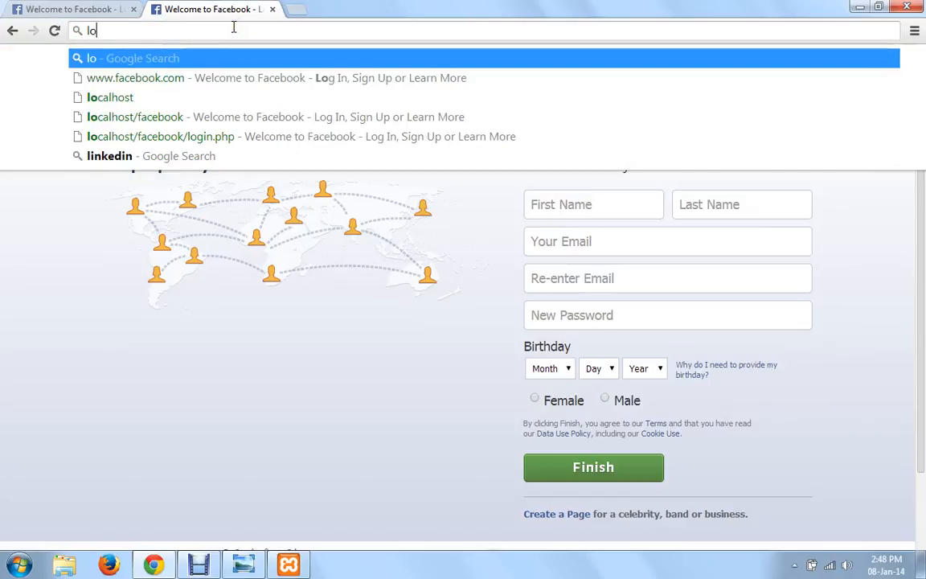
pyautogui.write('calhost/facebook')
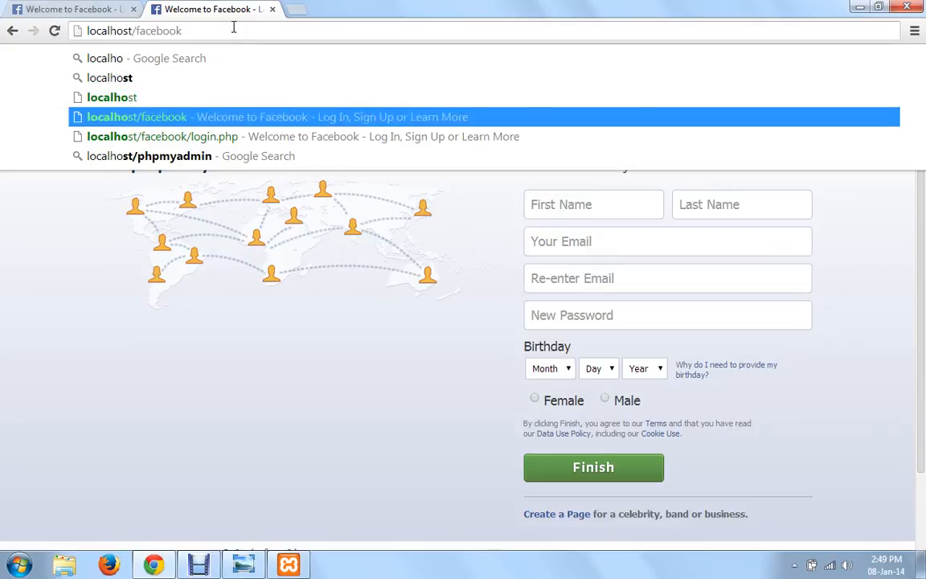
pyautogui.click(137, 116)
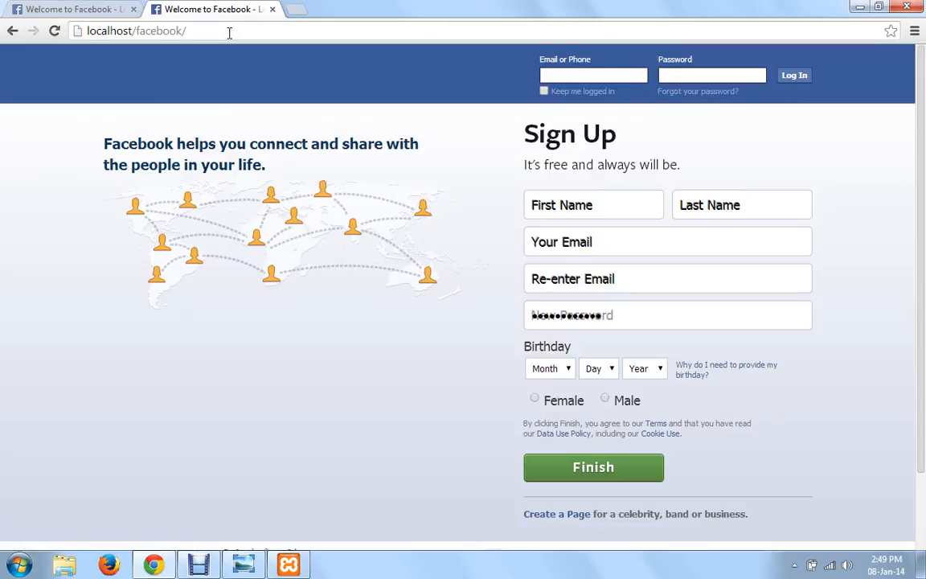
pyautogui.click(137, 30)
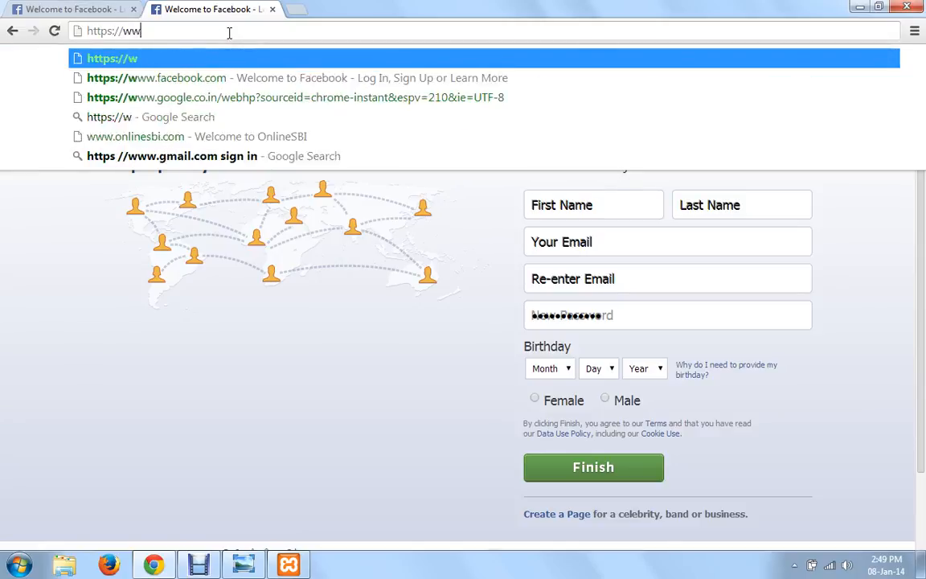
pyautogui.press('Down')
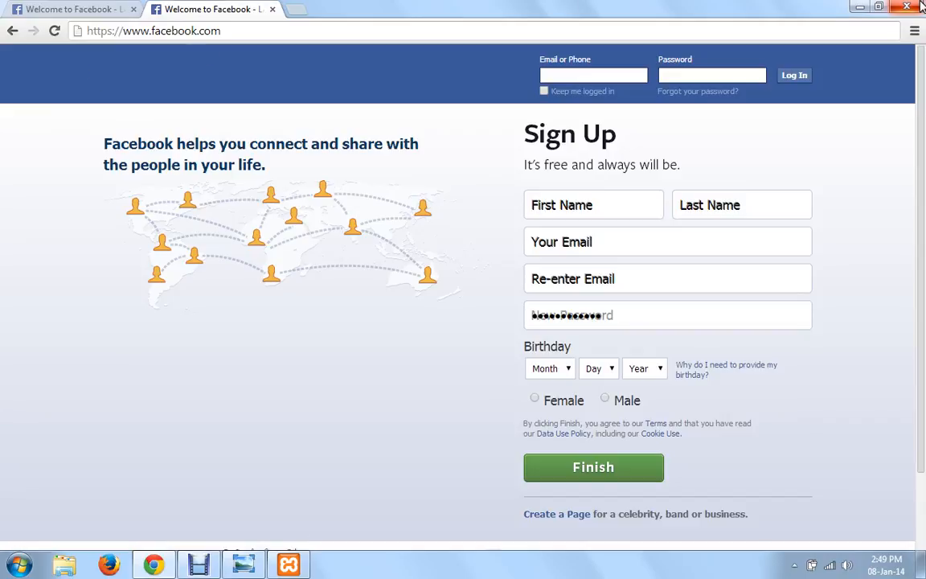
pyautogui.moveTo(915, 8)
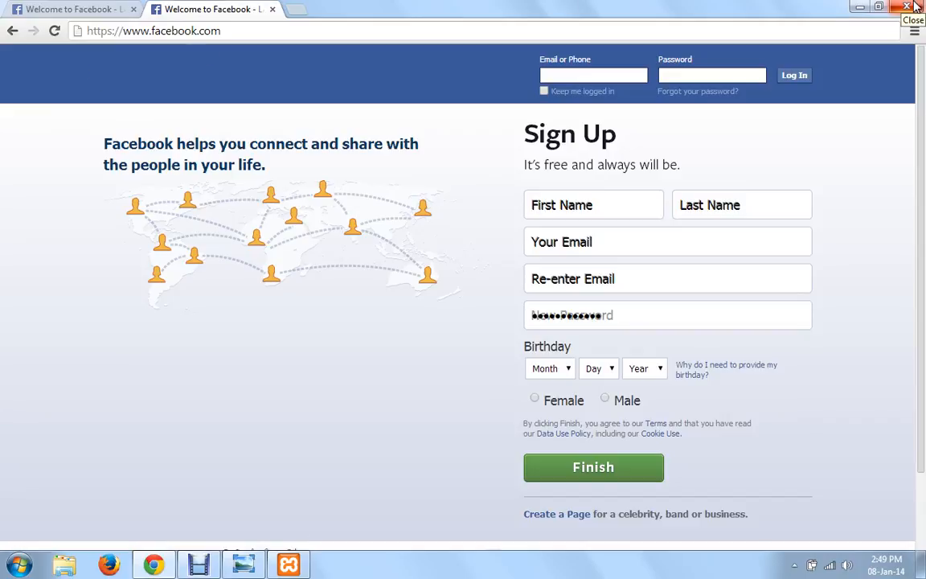